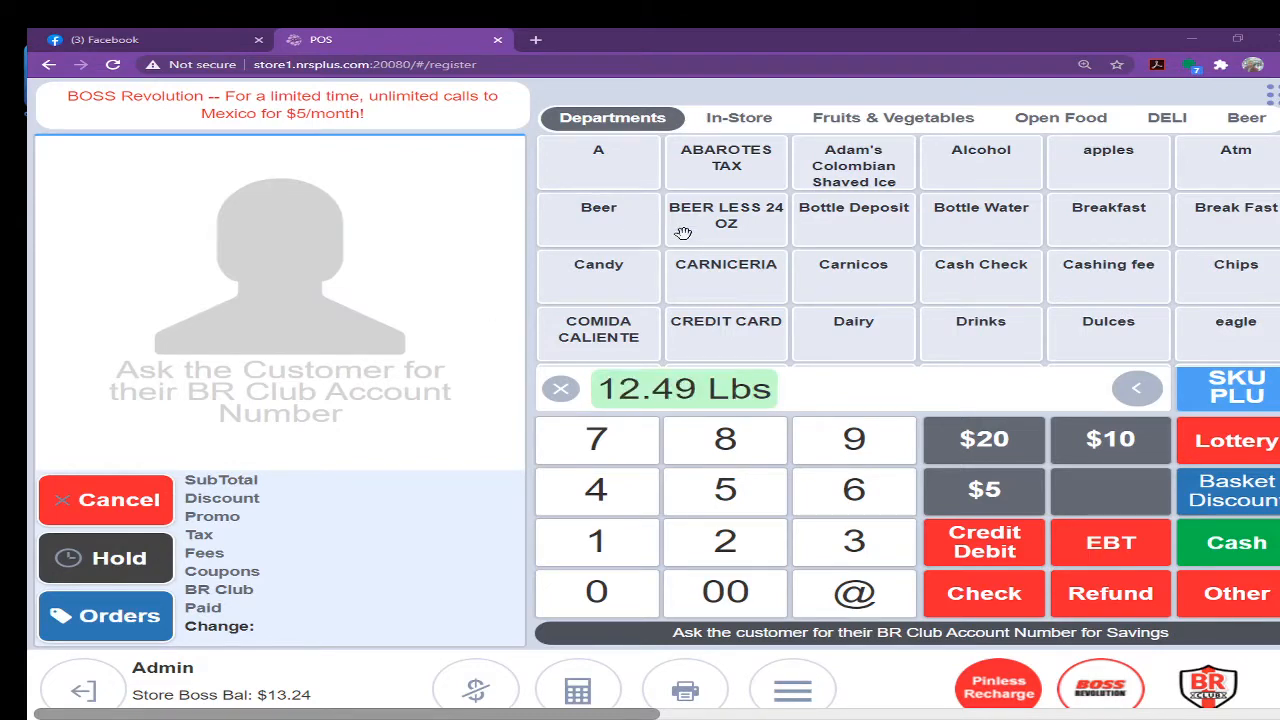
# Leave the register, returning to the home menu of store modules
pyautogui.click(560, 388)
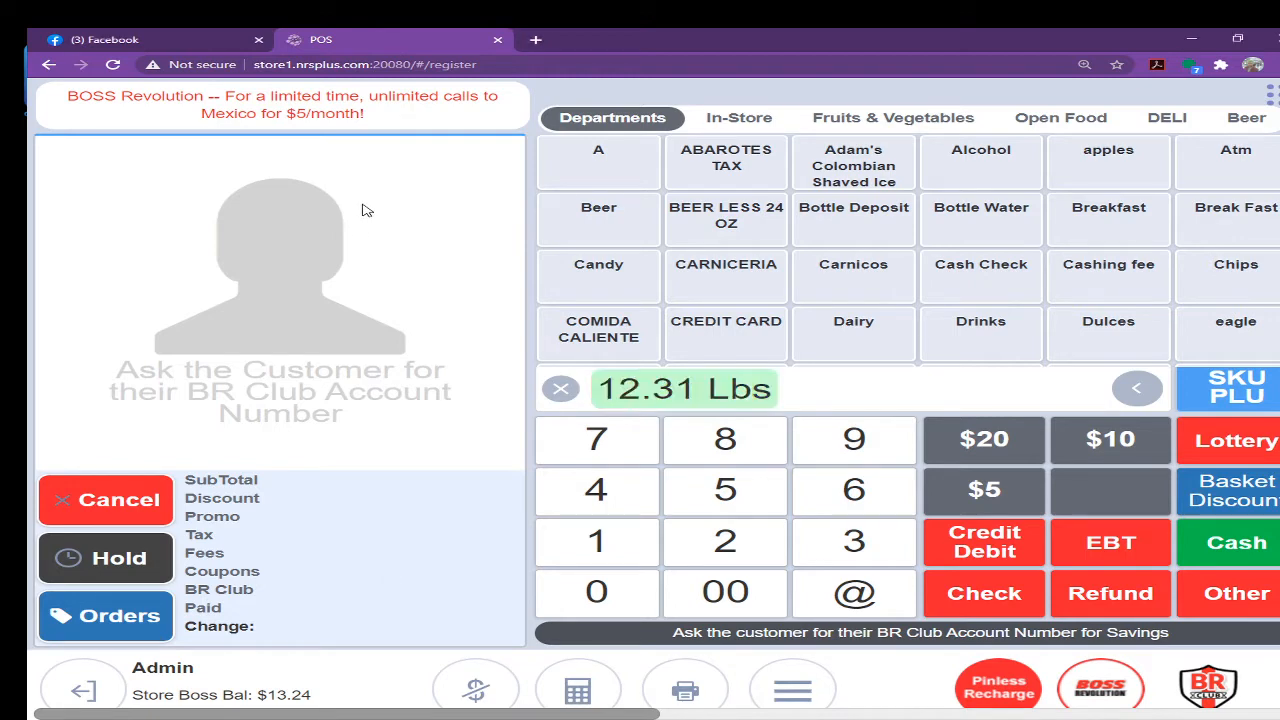
pyautogui.moveTo(1212, 92)
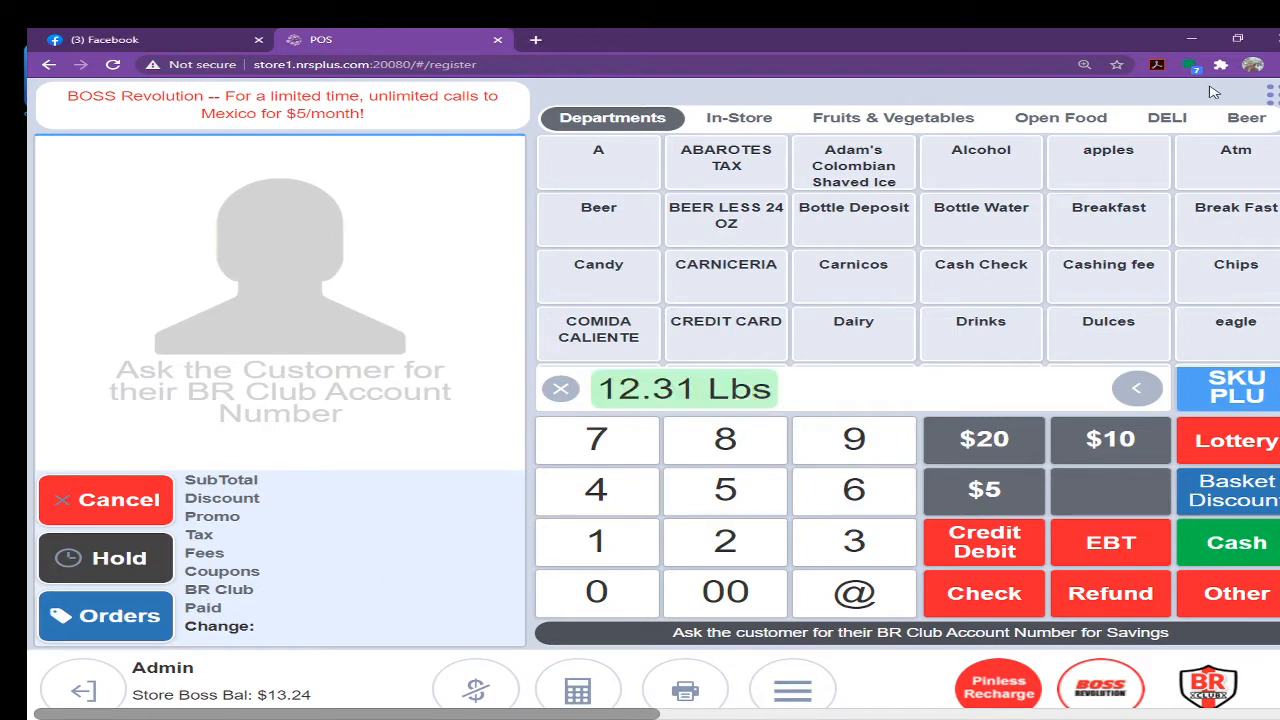
pyautogui.click(560, 388)
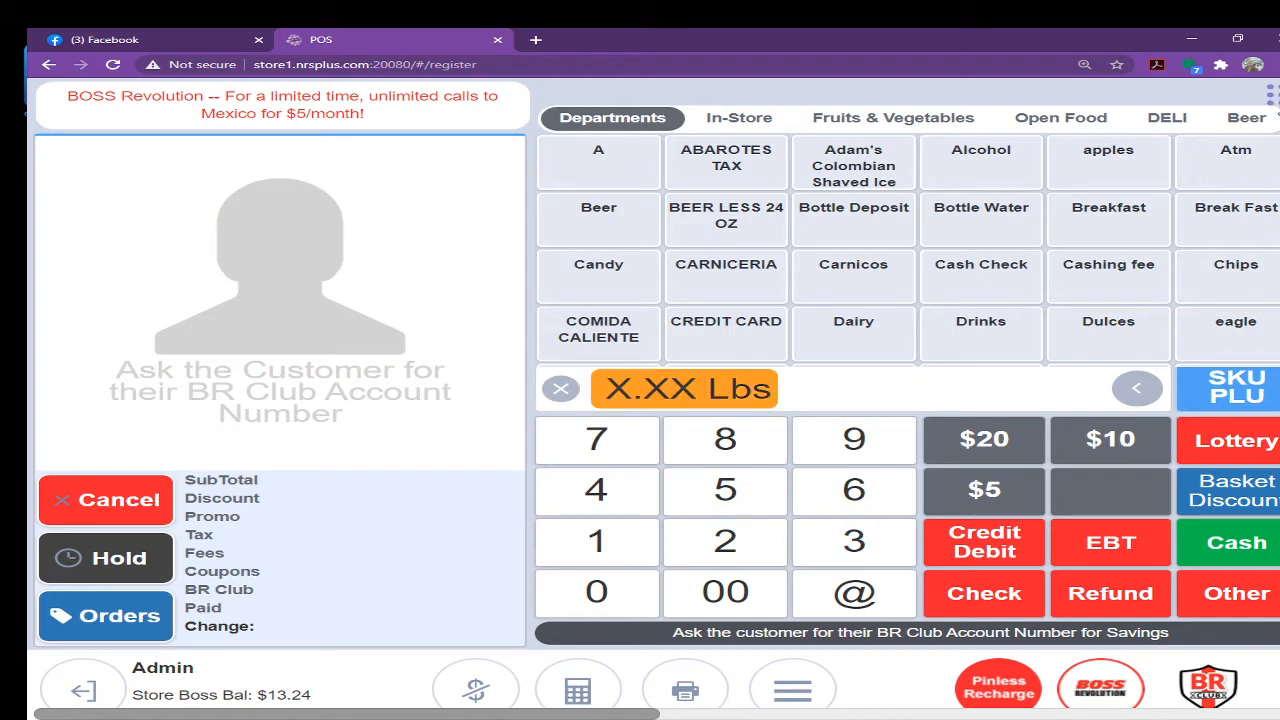
pyautogui.write('12.90')
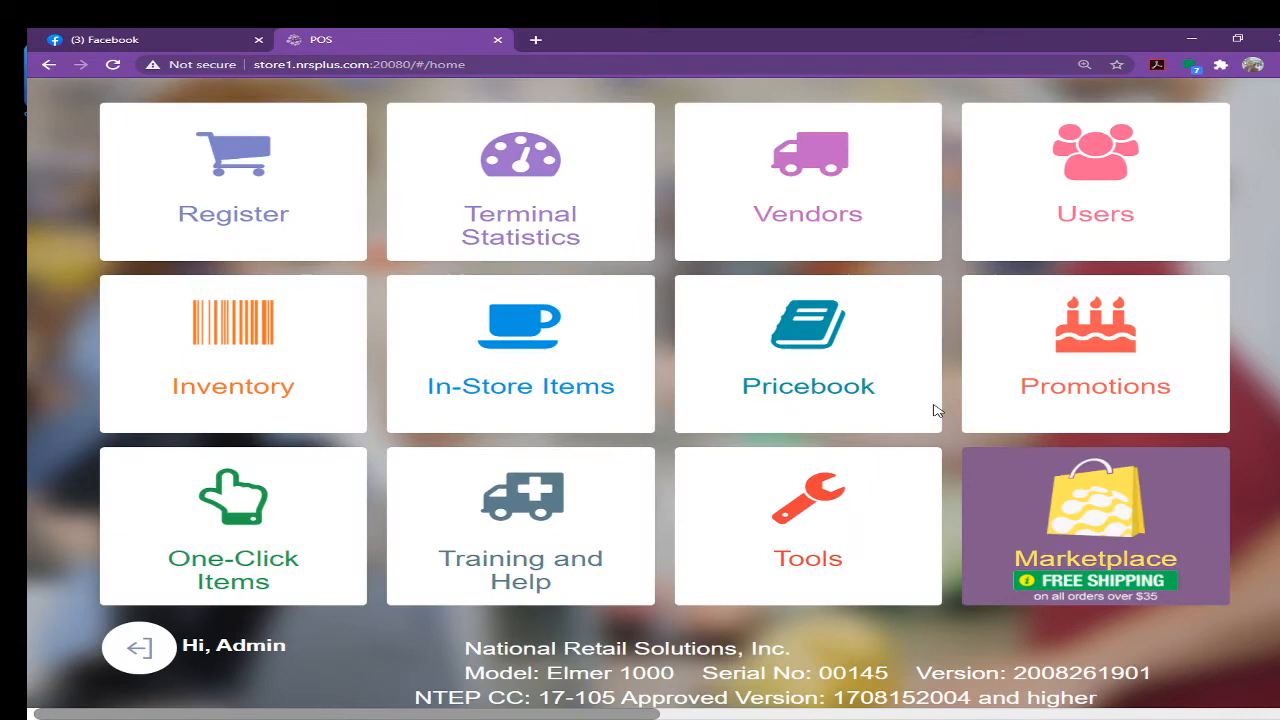
# Show the store's own promotions list with the existing multi-buy deals
pyautogui.click(1096, 352)
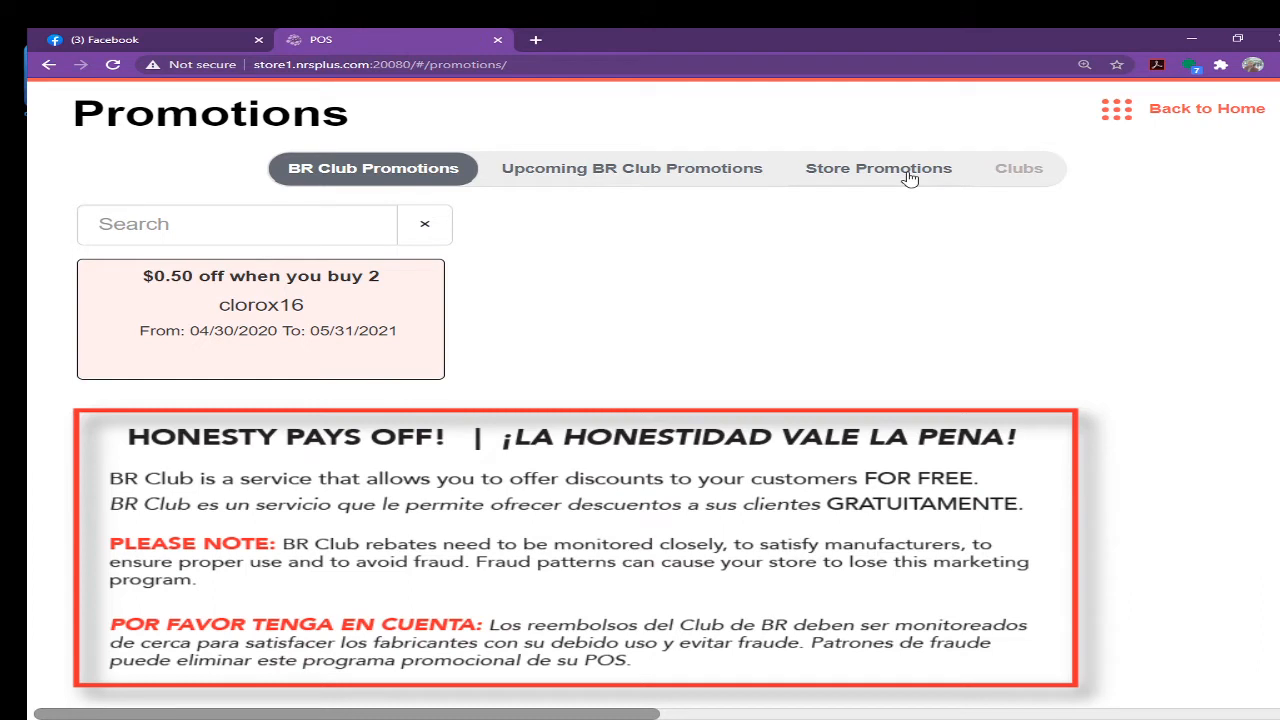
pyautogui.click(878, 168)
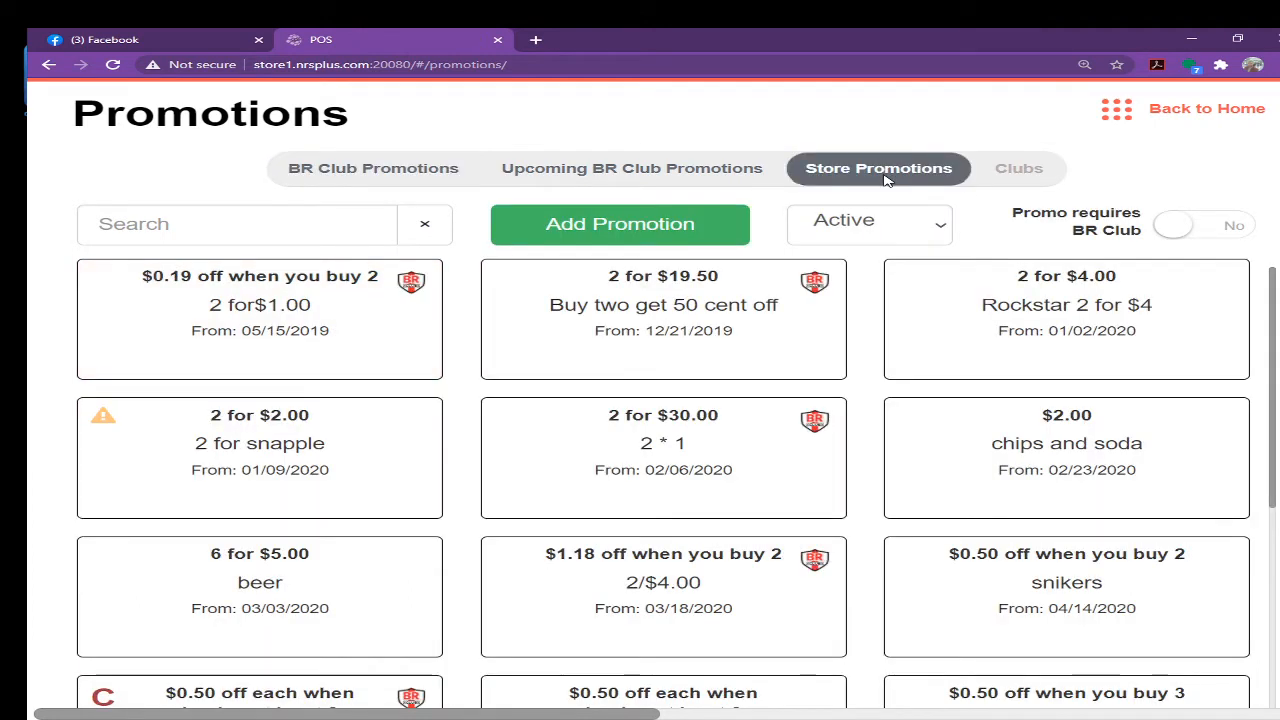
pyautogui.moveTo(940, 210)
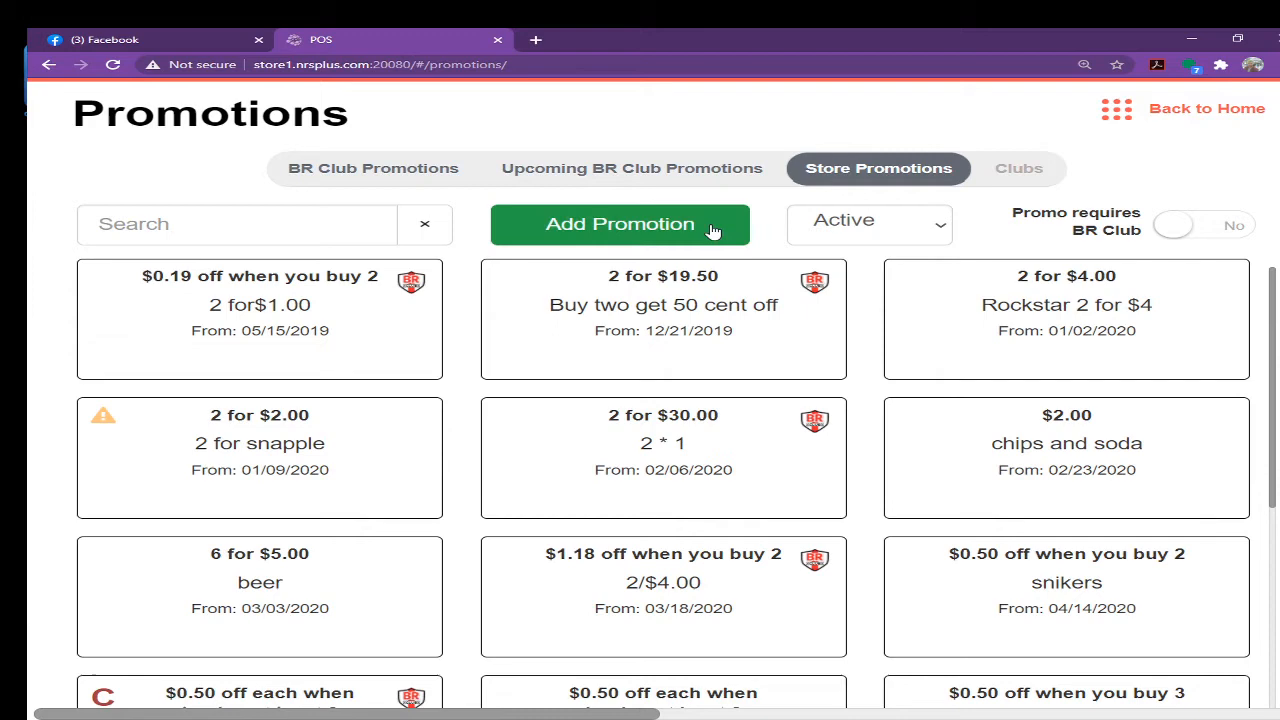
# Start a new regular promotion and enter its title as ABC
pyautogui.click(620, 224)
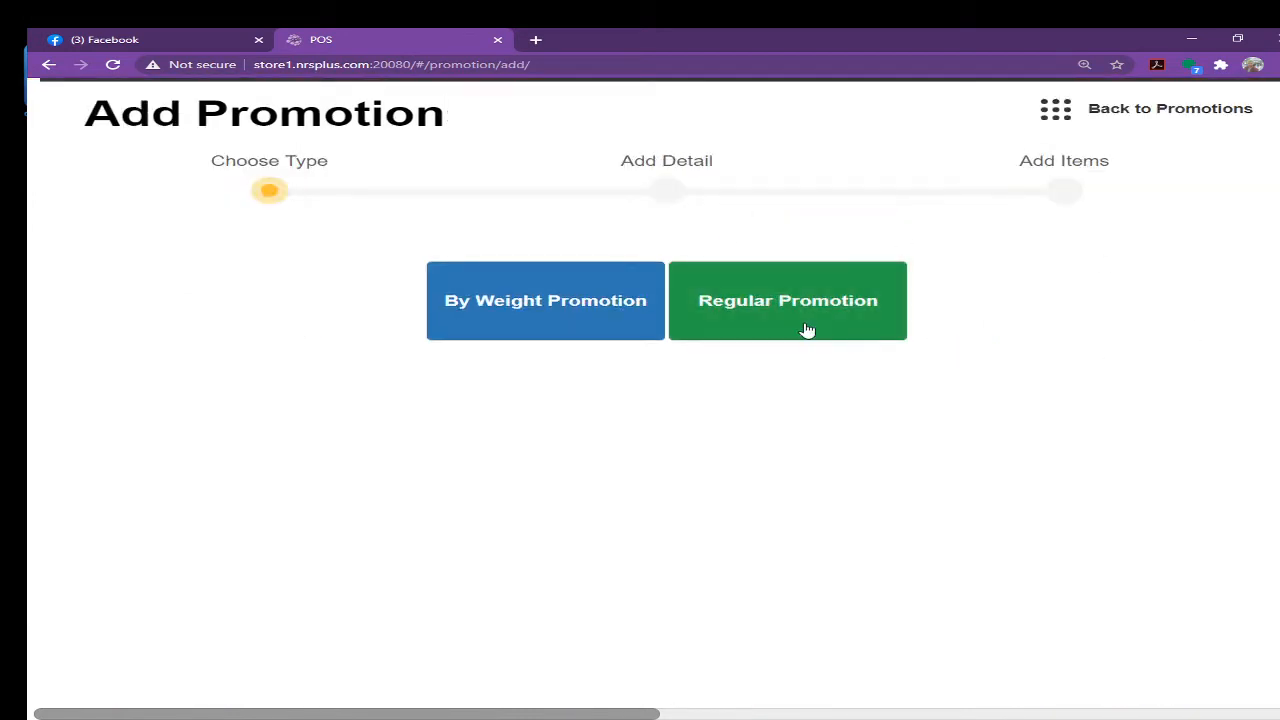
pyautogui.click(788, 300)
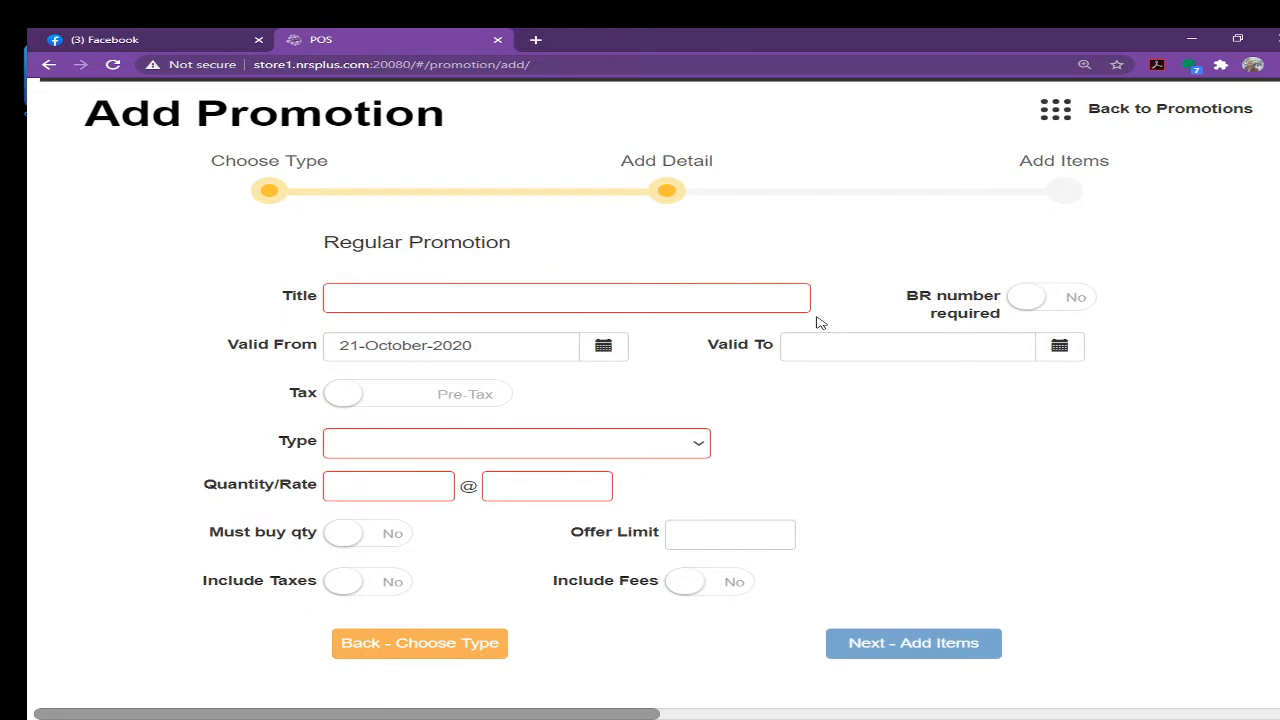
pyautogui.click(564, 296)
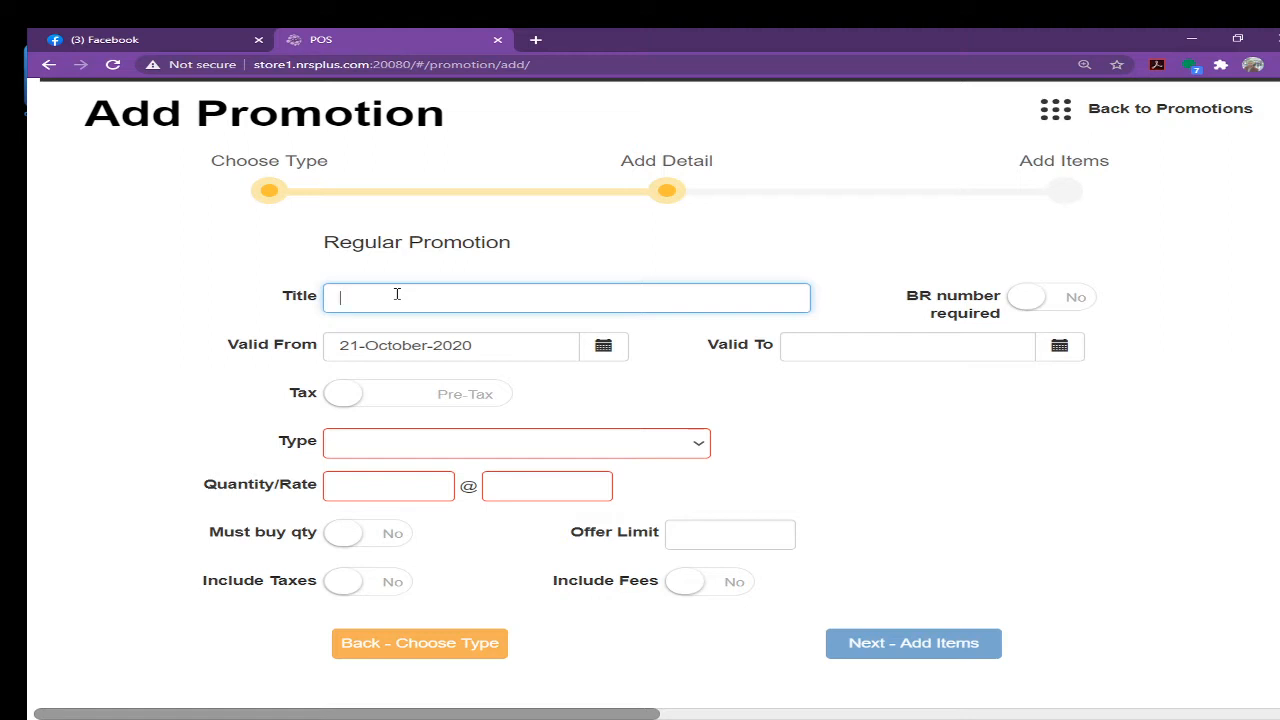
pyautogui.write('C')
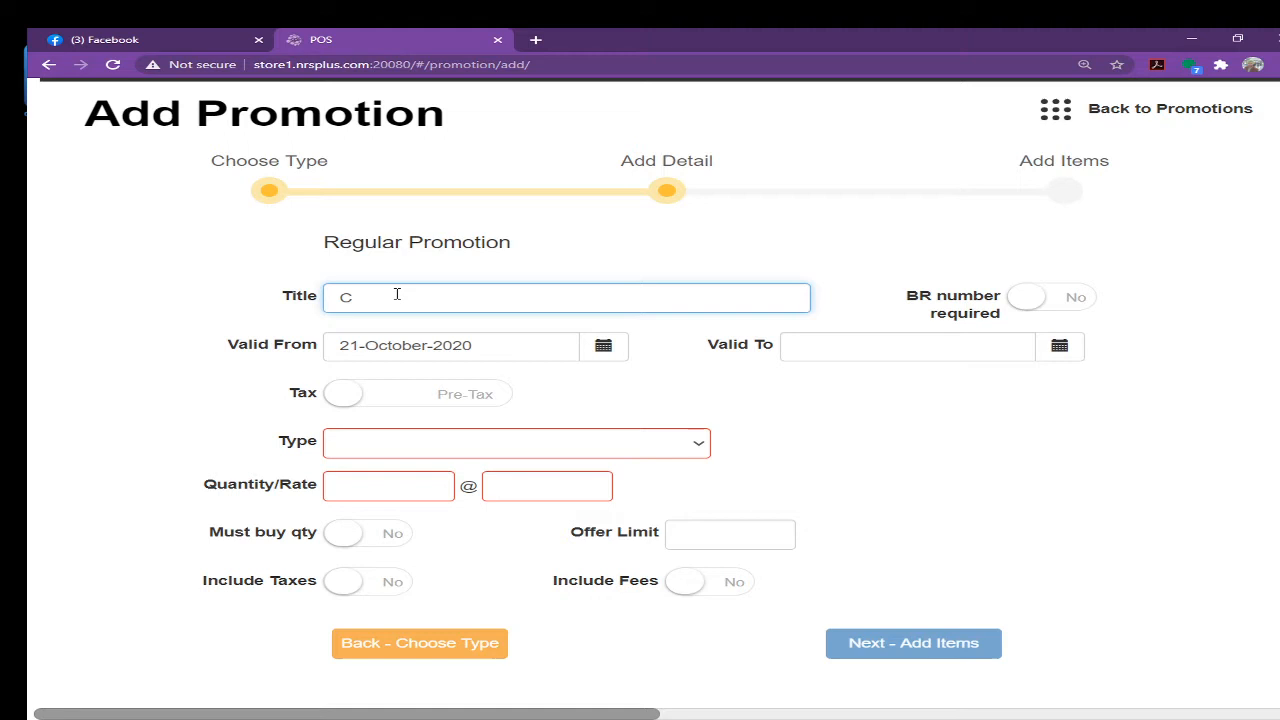
pyautogui.write('AB')
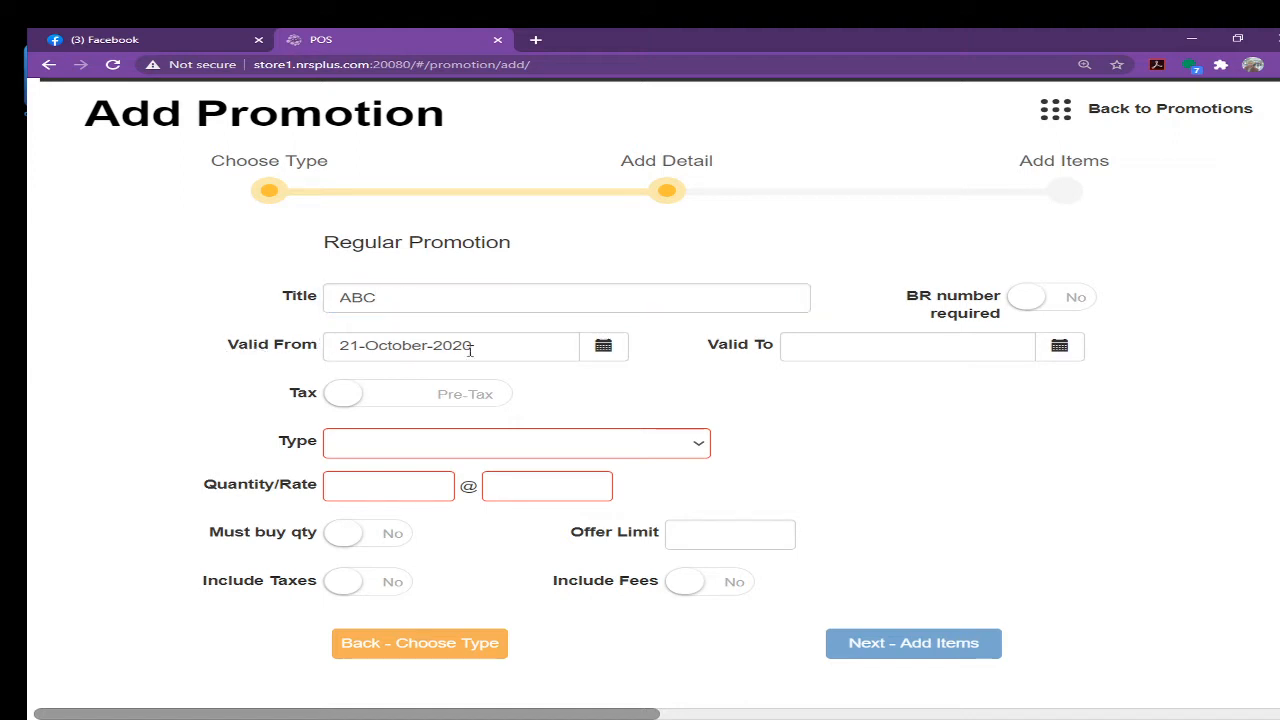
pyautogui.click(904, 344)
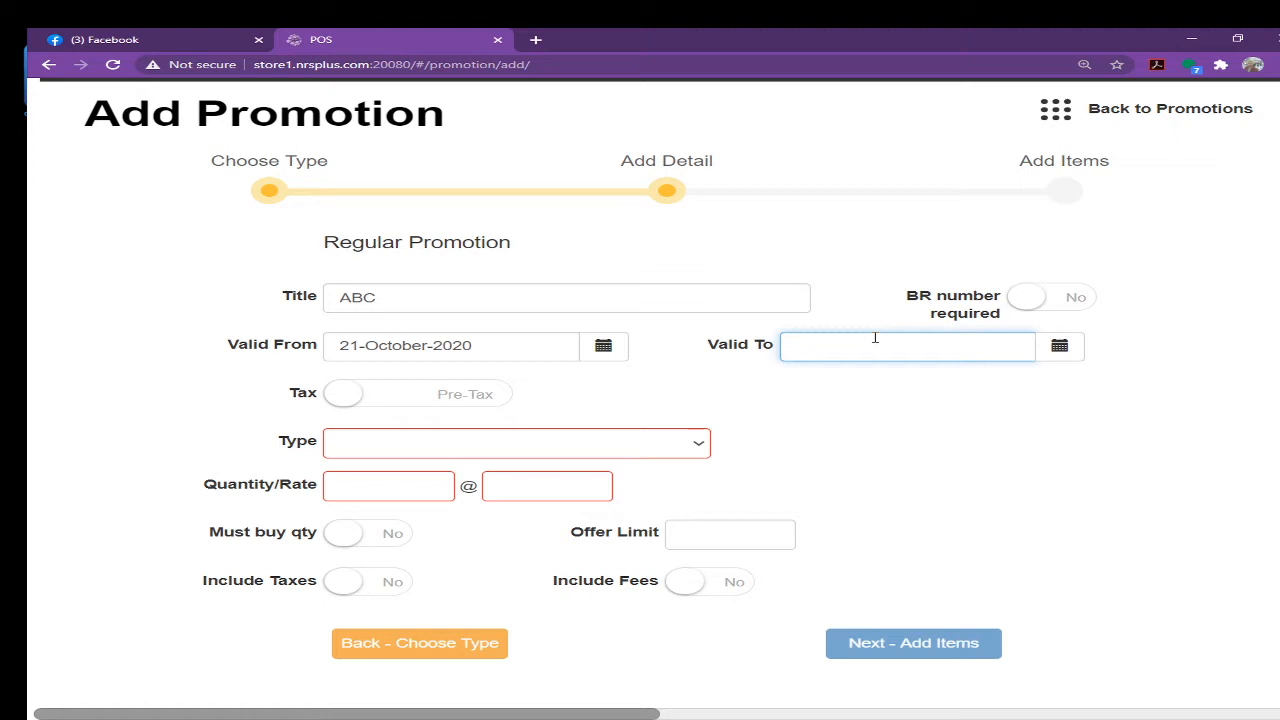
pyautogui.click(906, 346)
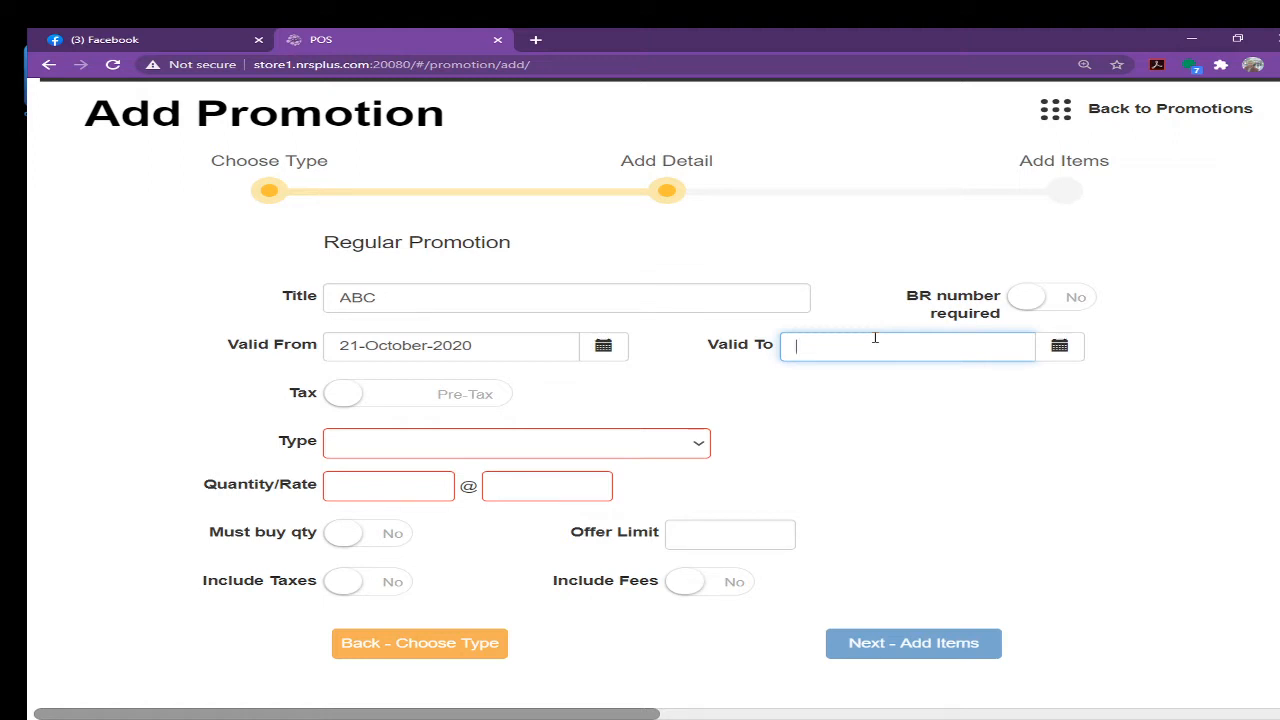
pyautogui.moveTo(624, 446)
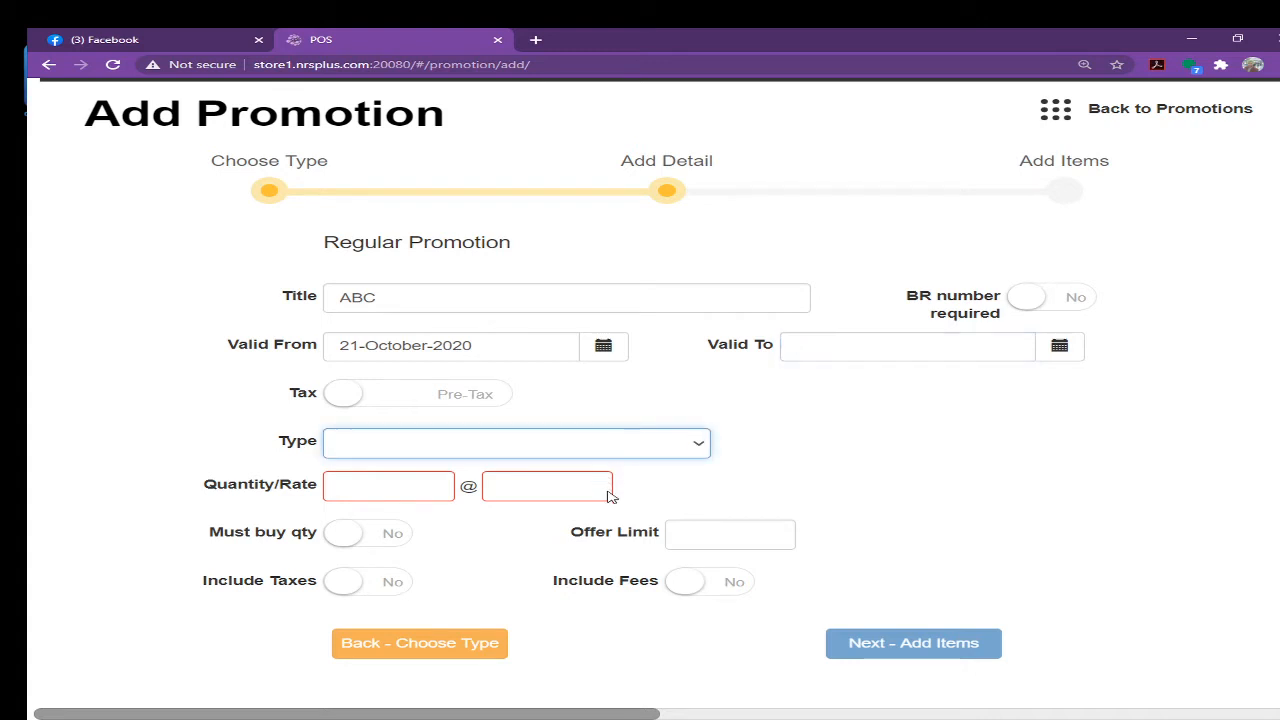
pyautogui.moveTo(644, 550)
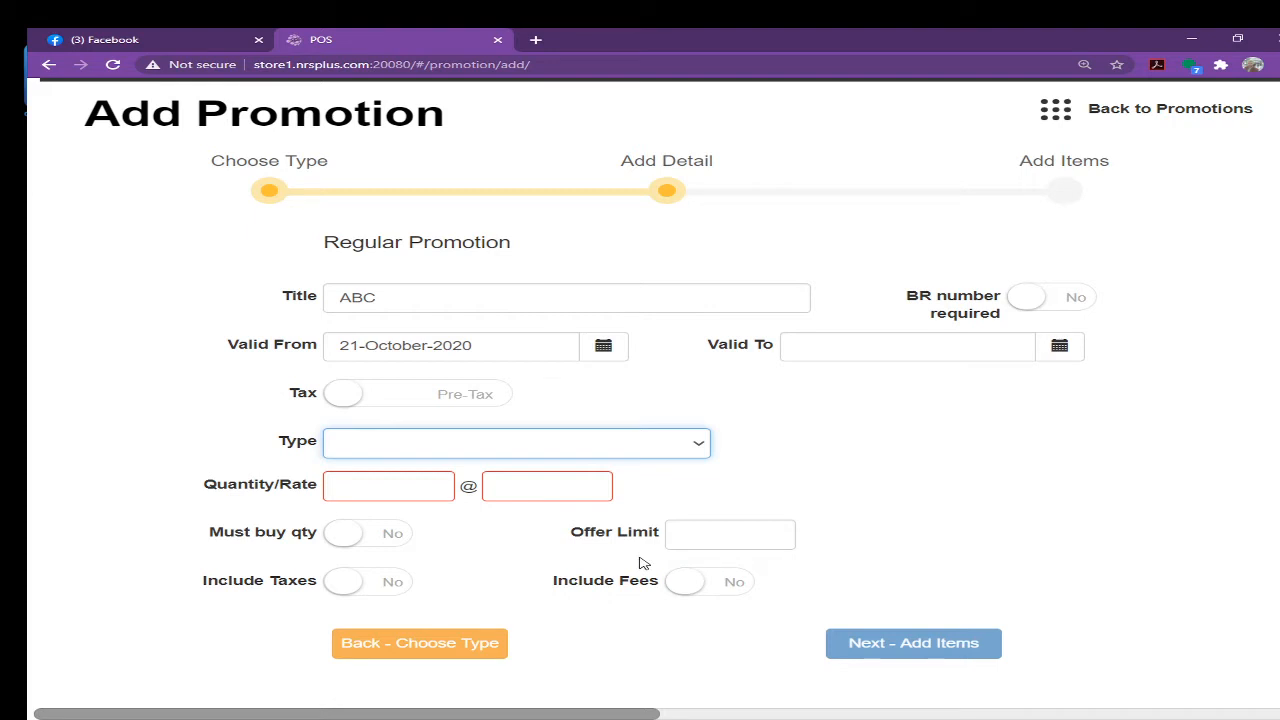
pyautogui.moveTo(588, 572)
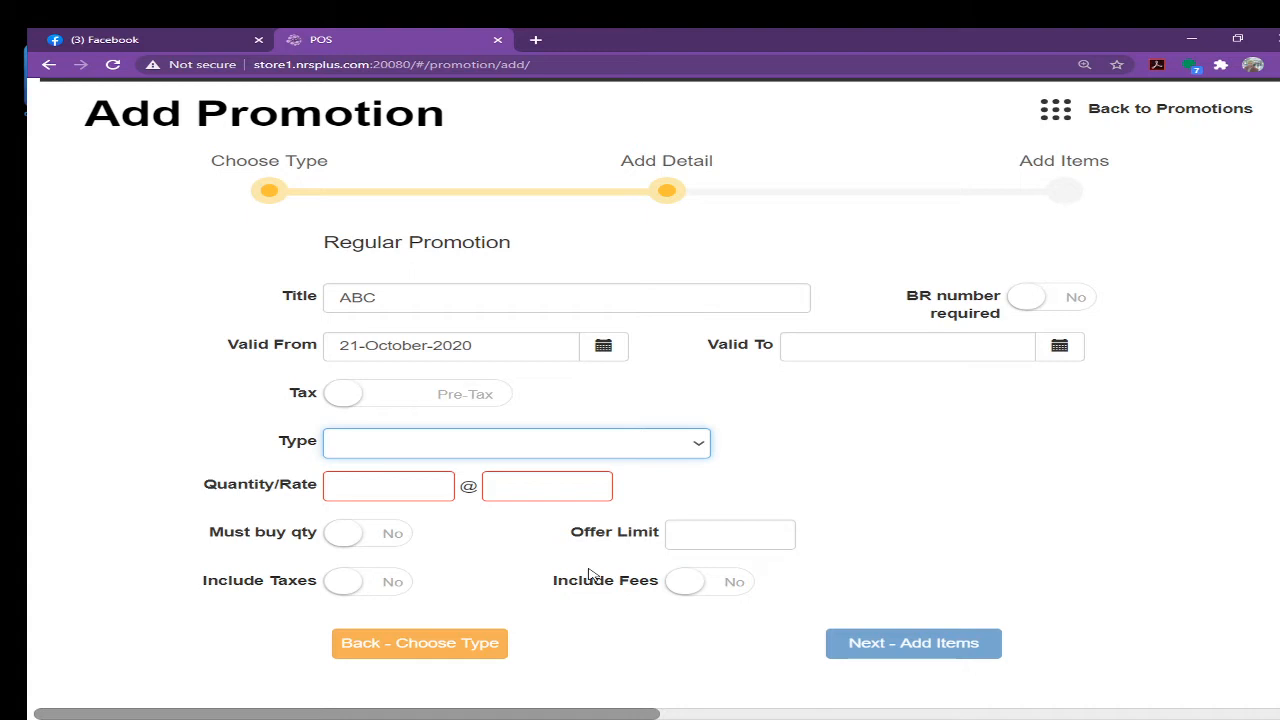
pyautogui.moveTo(724, 524)
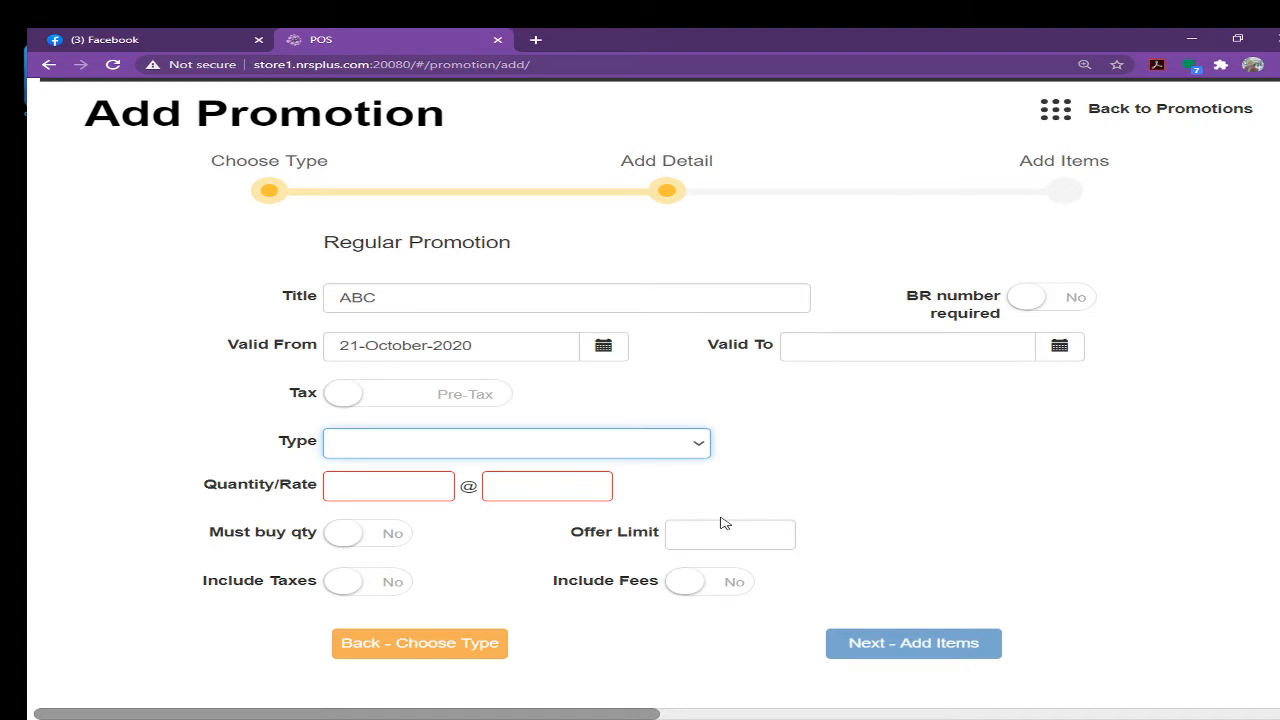
# Set the promotion type to new price, keeping tax handling at pre-tax
pyautogui.click(516, 442)
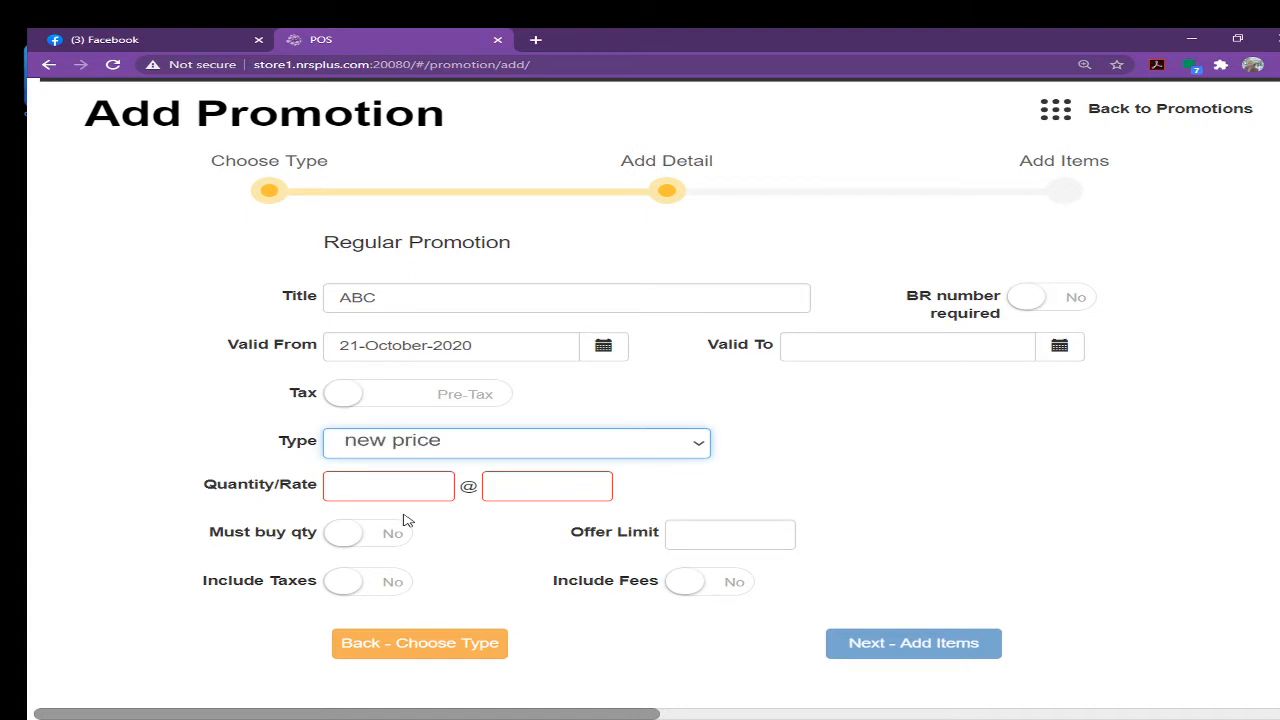
pyautogui.moveTo(278, 440)
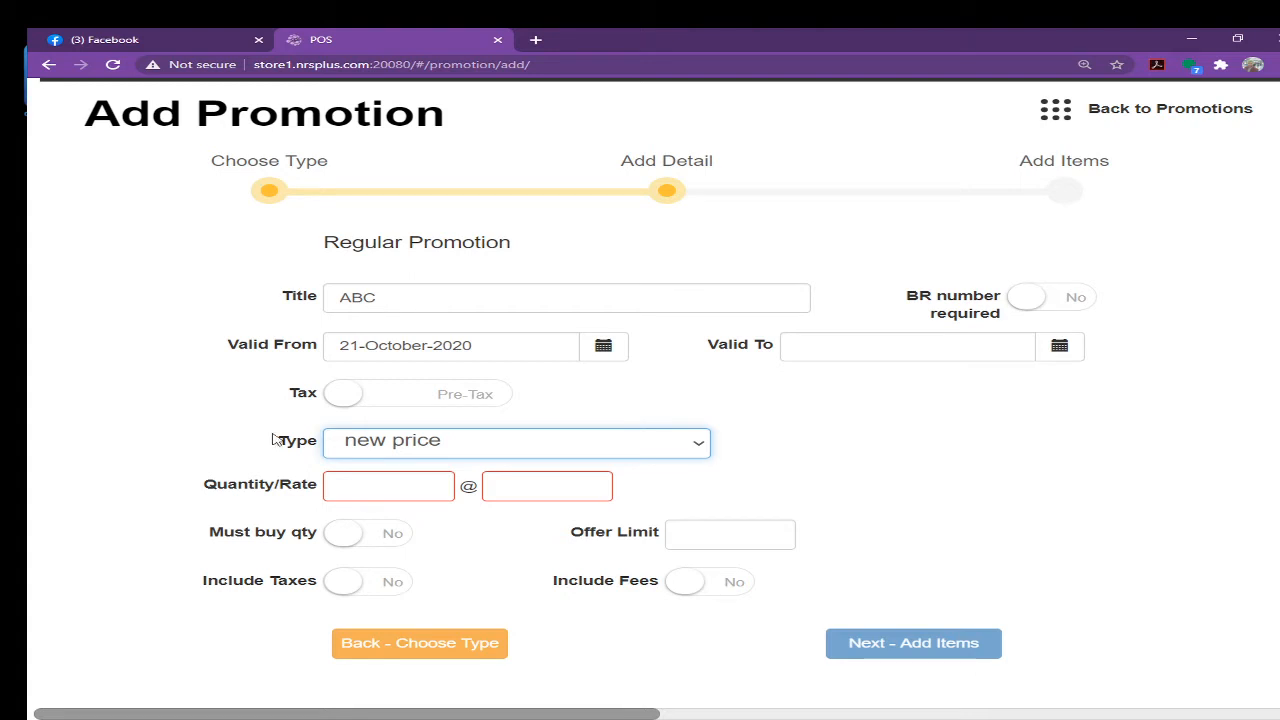
pyautogui.moveTo(380, 412)
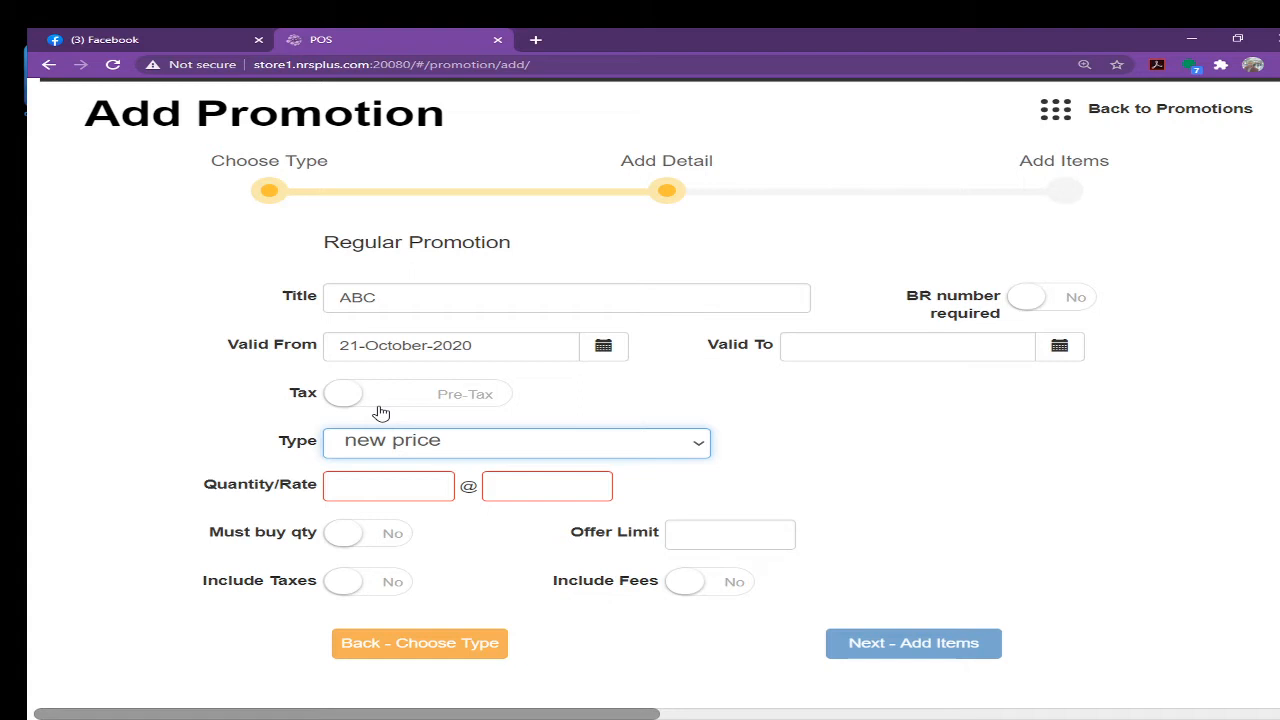
pyautogui.moveTo(368, 402)
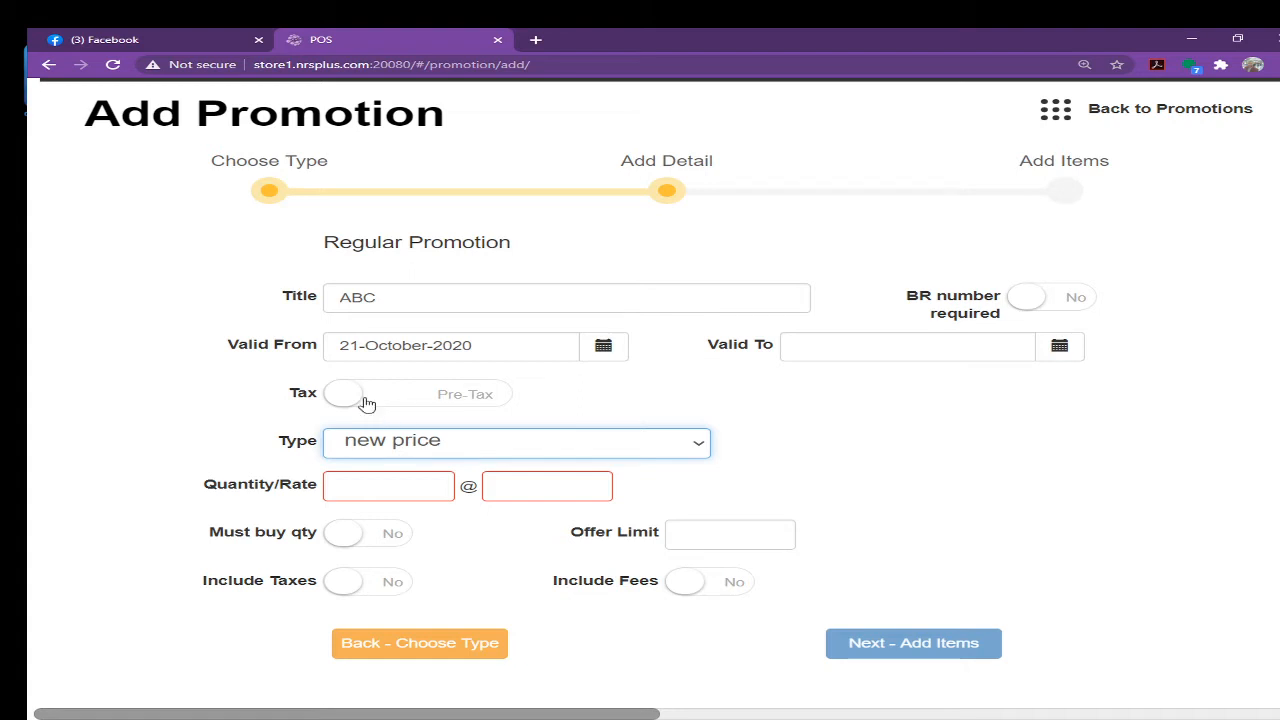
pyautogui.click(344, 392)
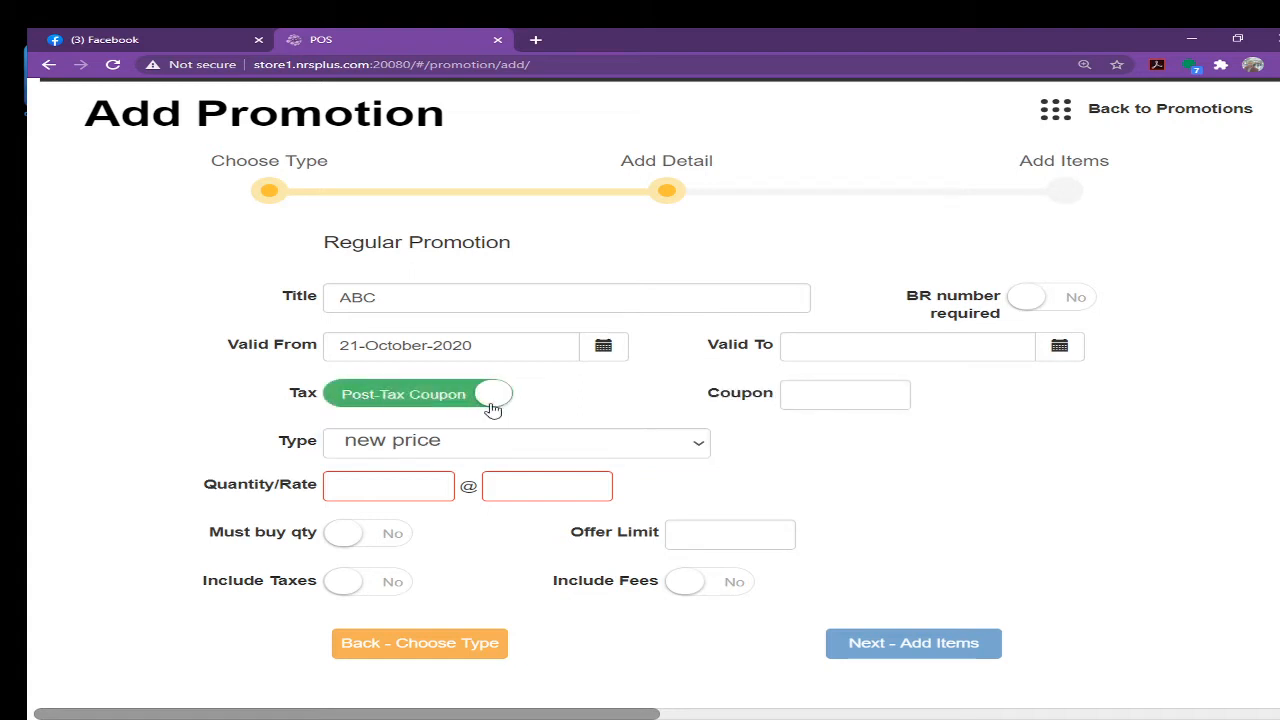
pyautogui.click(494, 392)
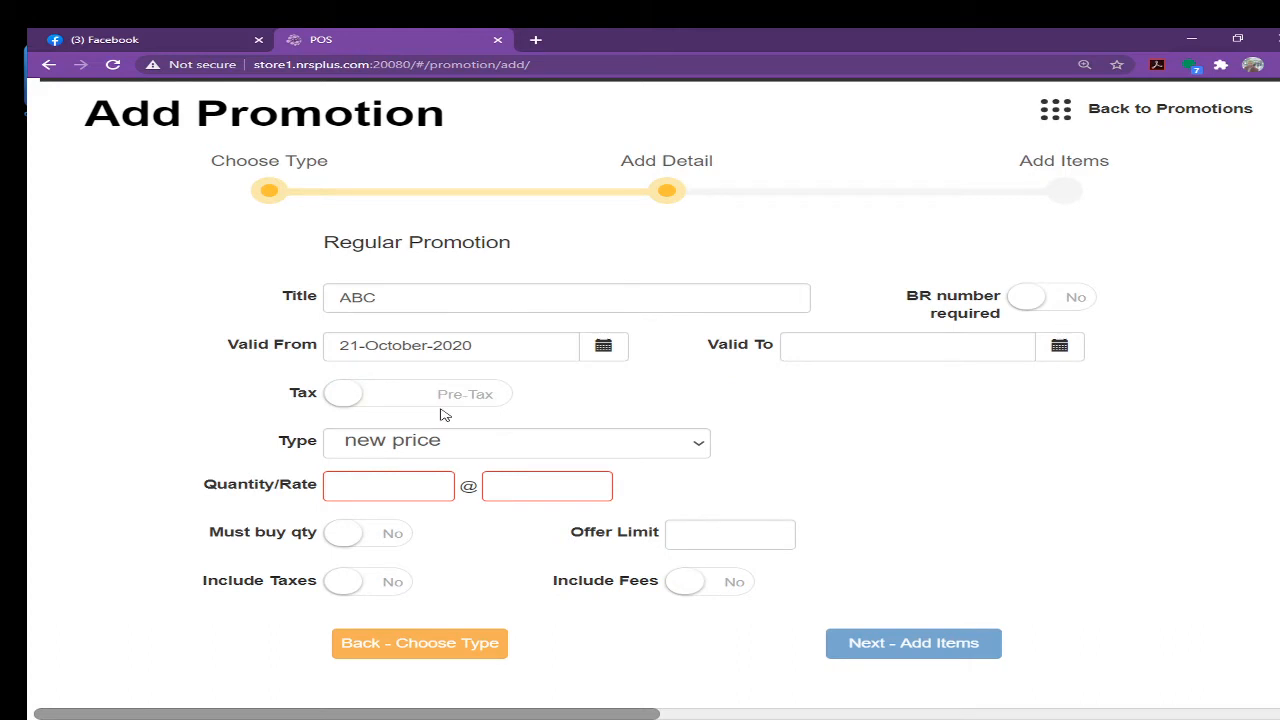
pyautogui.click(388, 486)
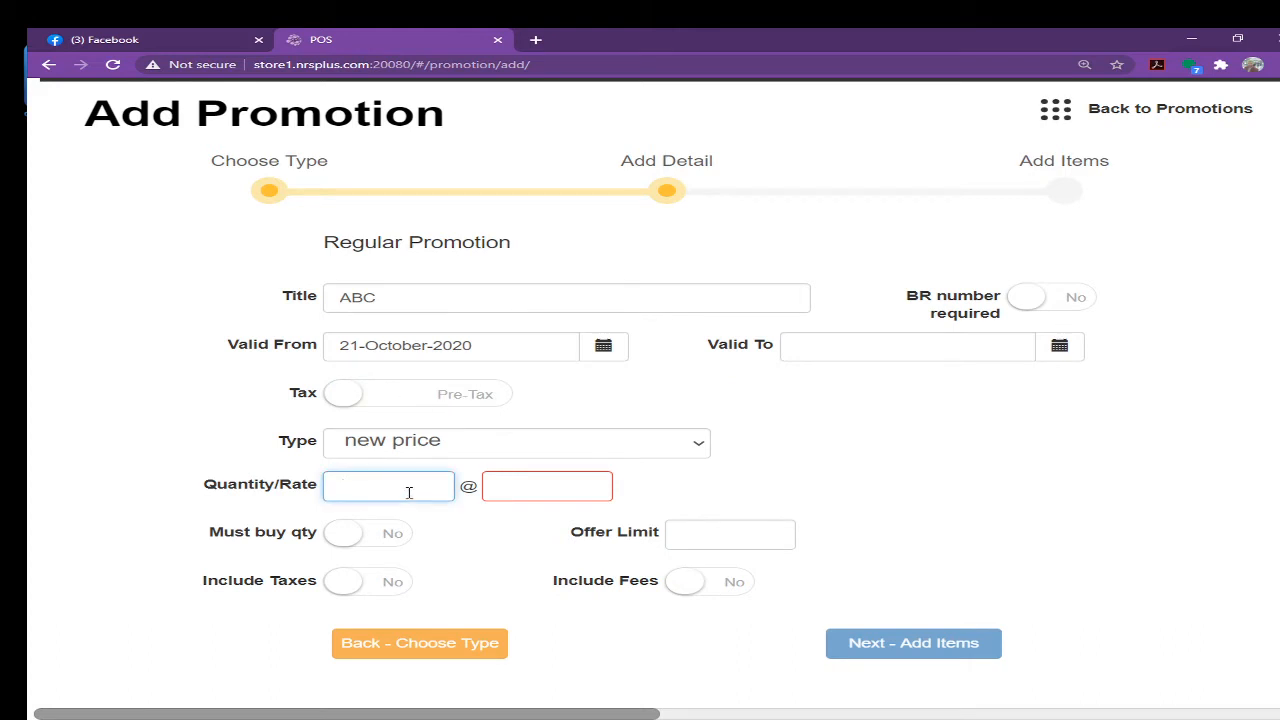
# Enter quantity 2 at rate $8.00 and turn Must buy qty on
pyautogui.write('2')
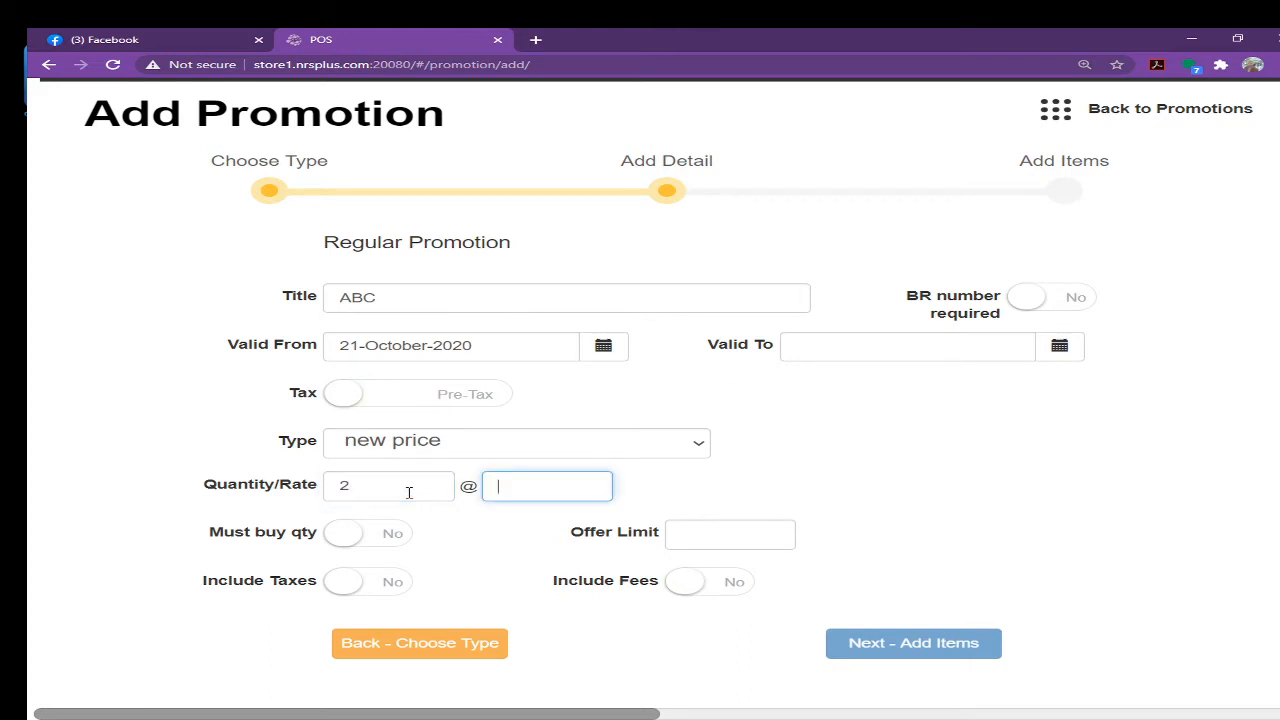
pyautogui.write('8.00')
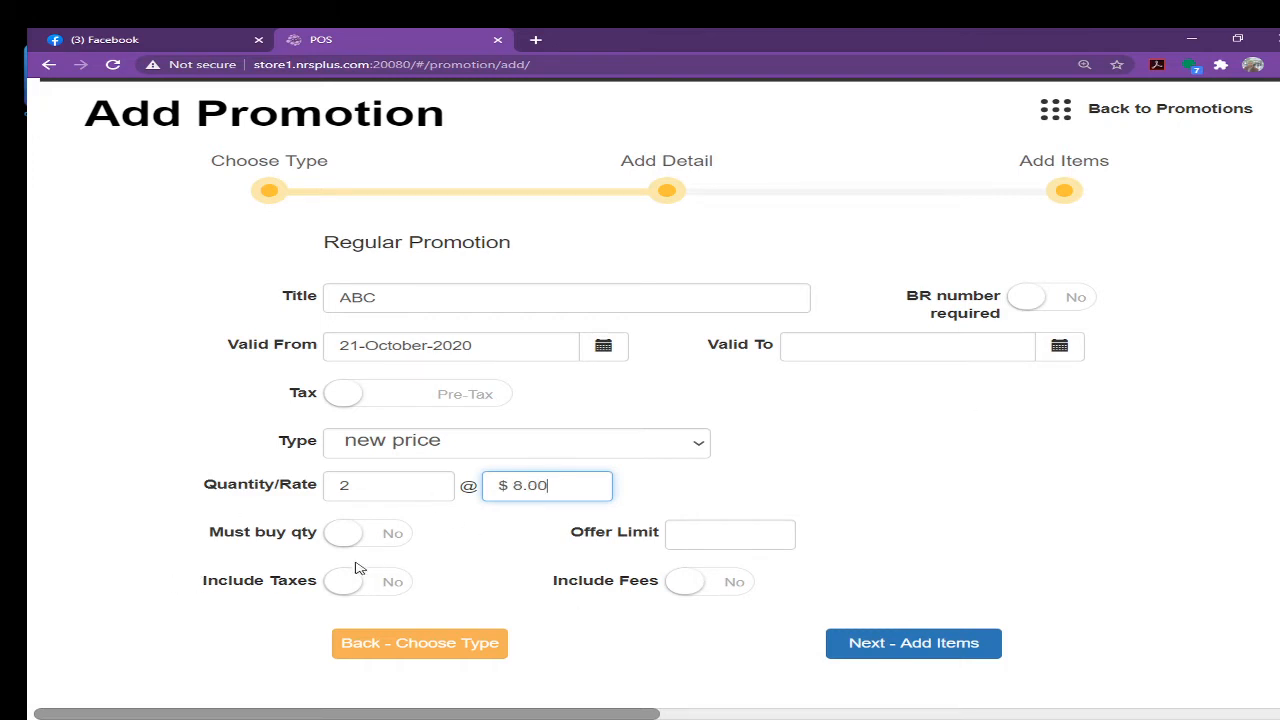
pyautogui.moveTo(350, 544)
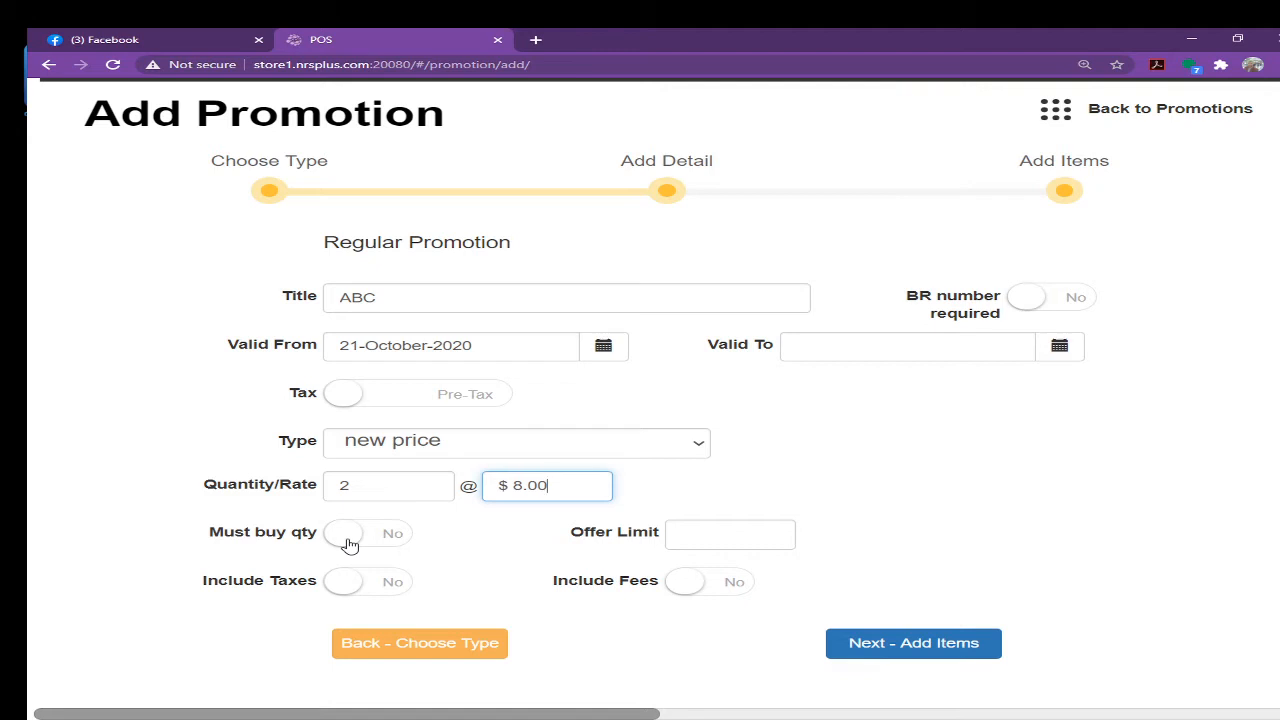
pyautogui.click(344, 532)
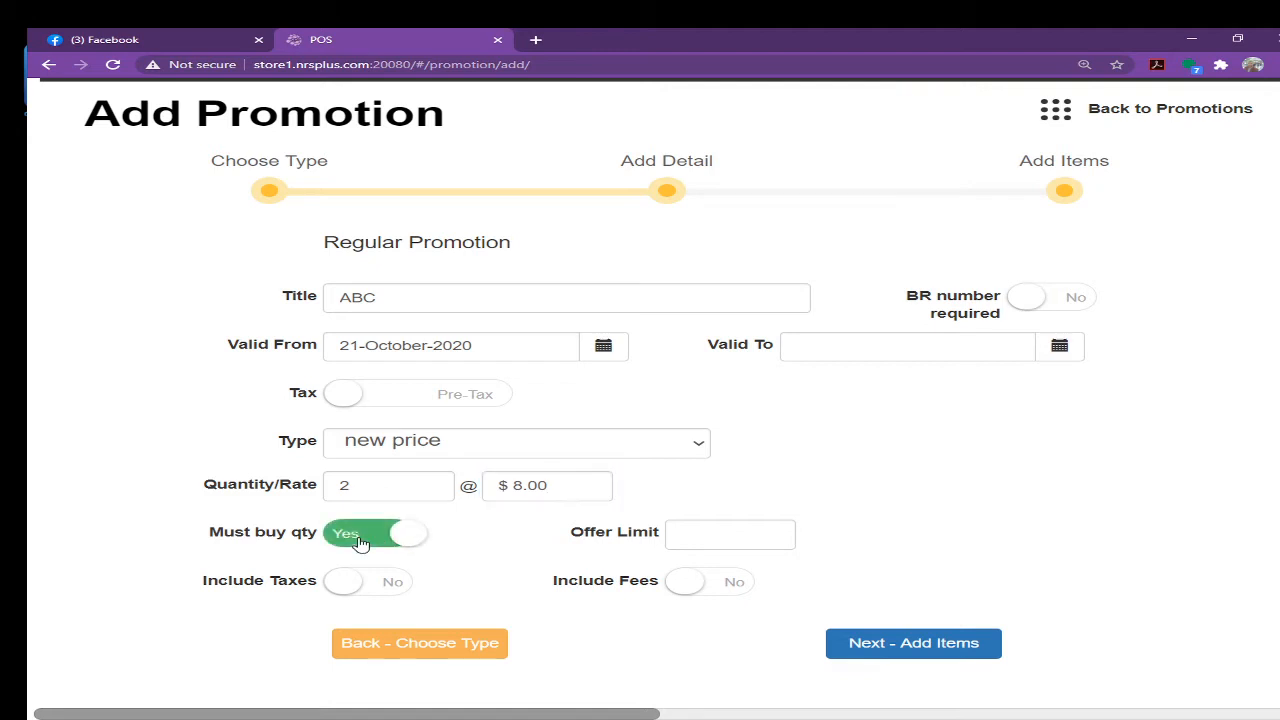
pyautogui.click(730, 534)
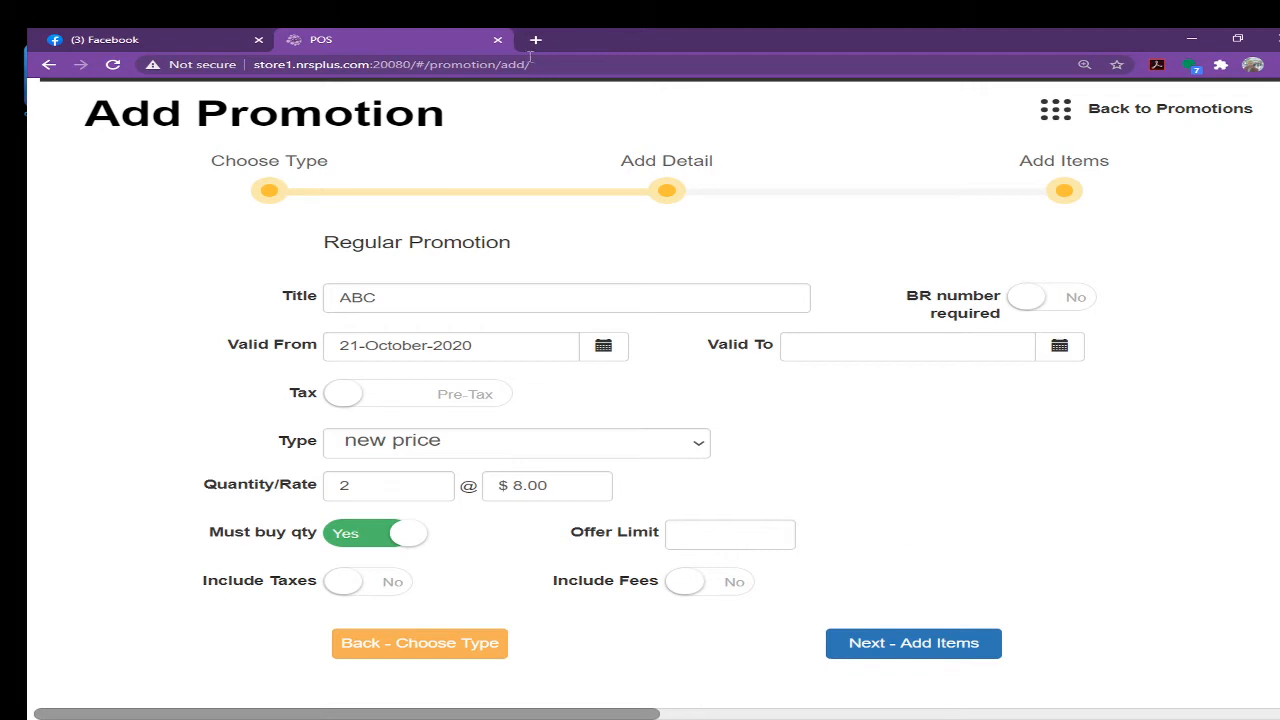
# Search the catalogue for 999 and add Doral Menthol 100 Box to the promotion's items
pyautogui.click(912, 644)
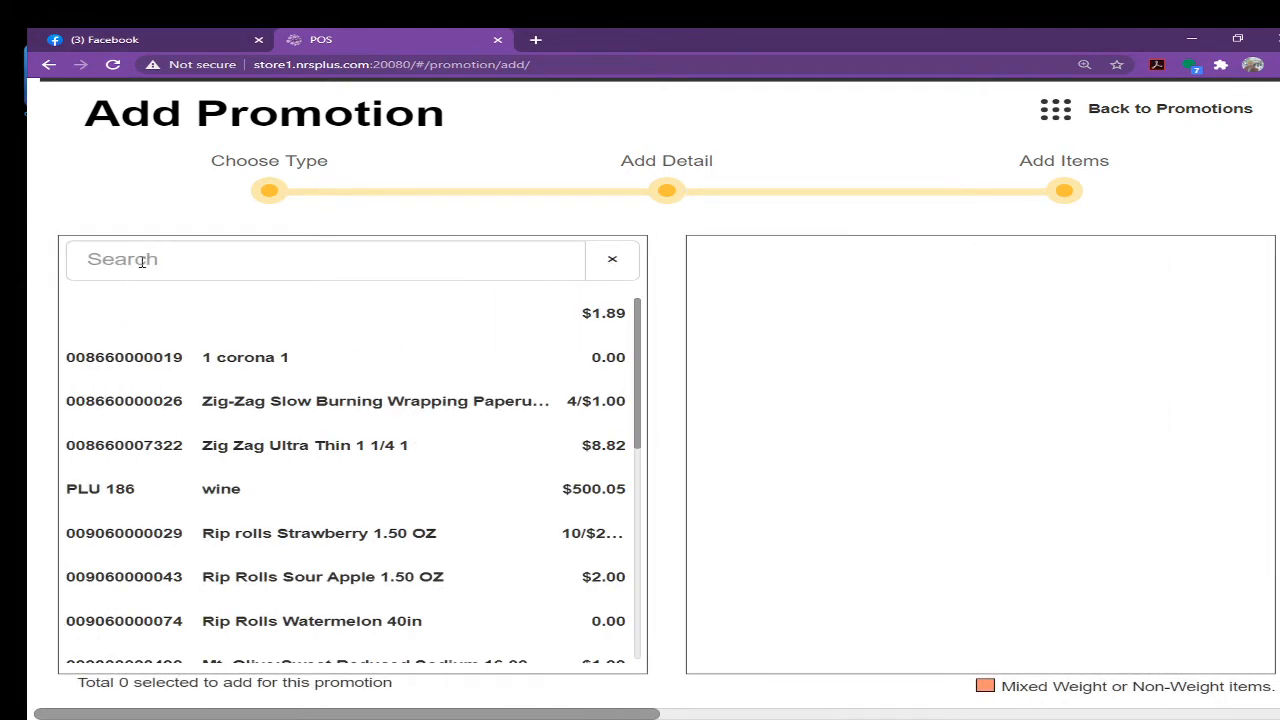
pyautogui.click(324, 260)
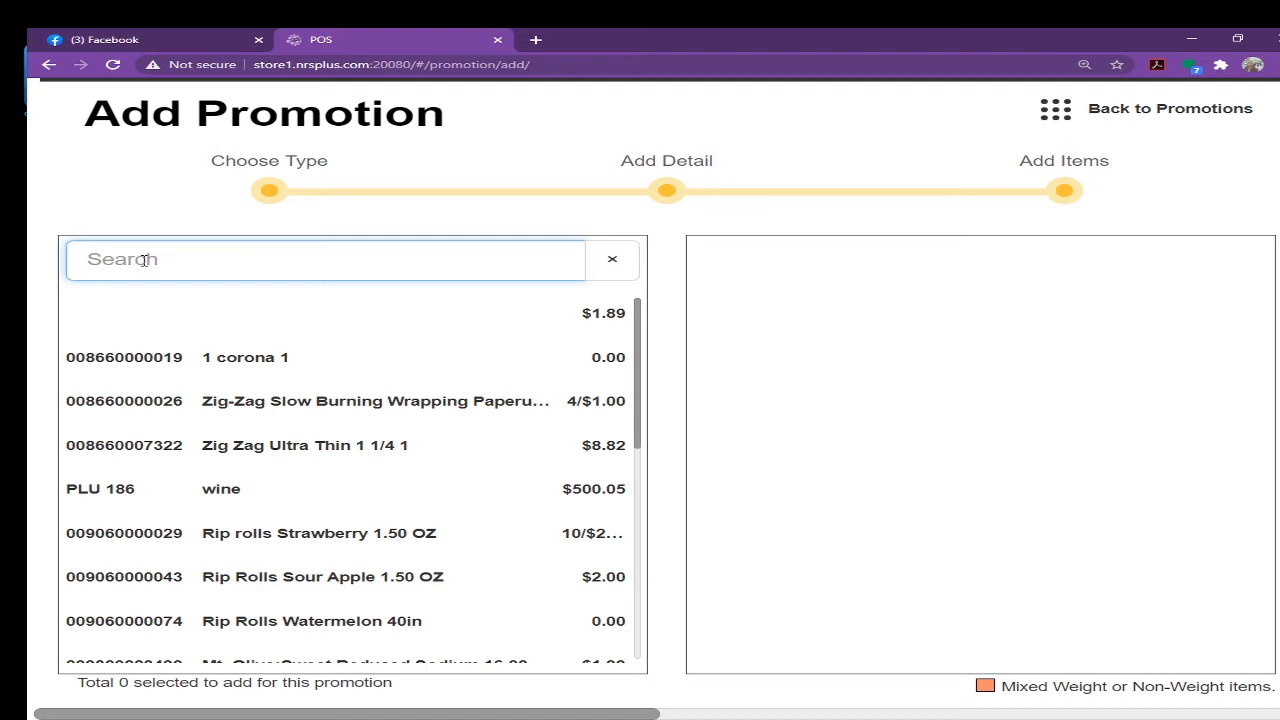
pyautogui.click(324, 260)
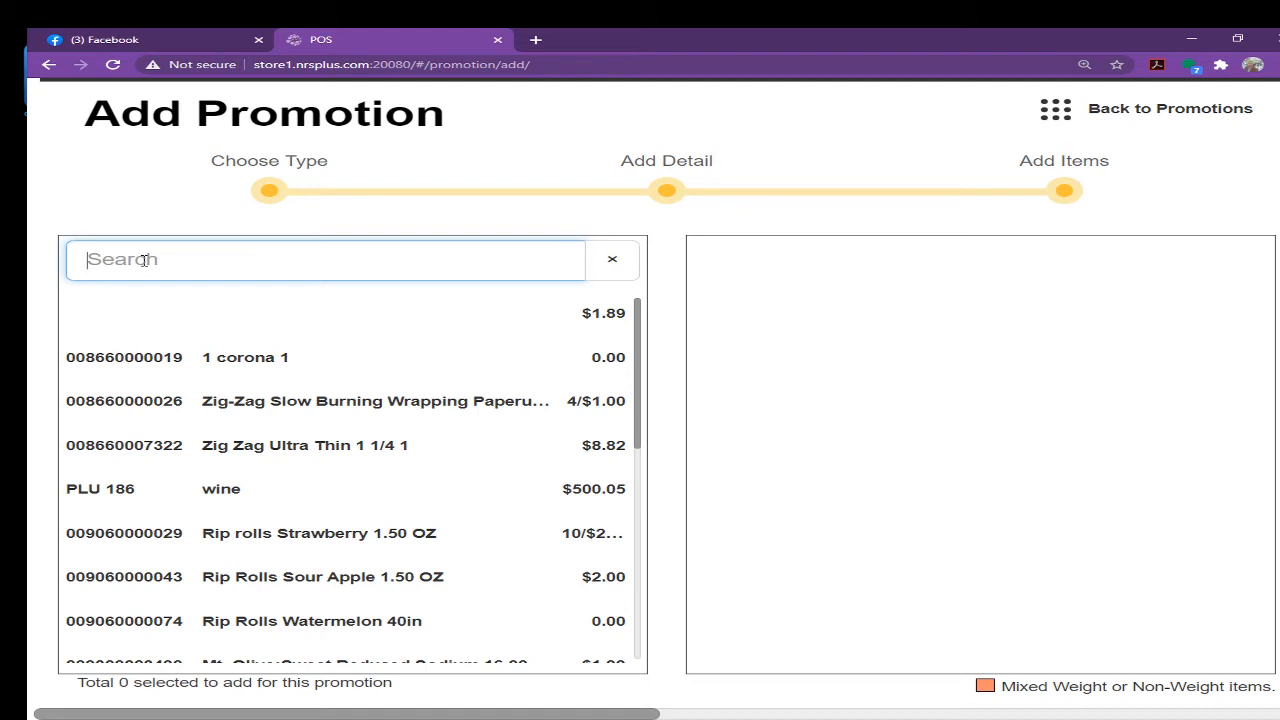
pyautogui.write('999')
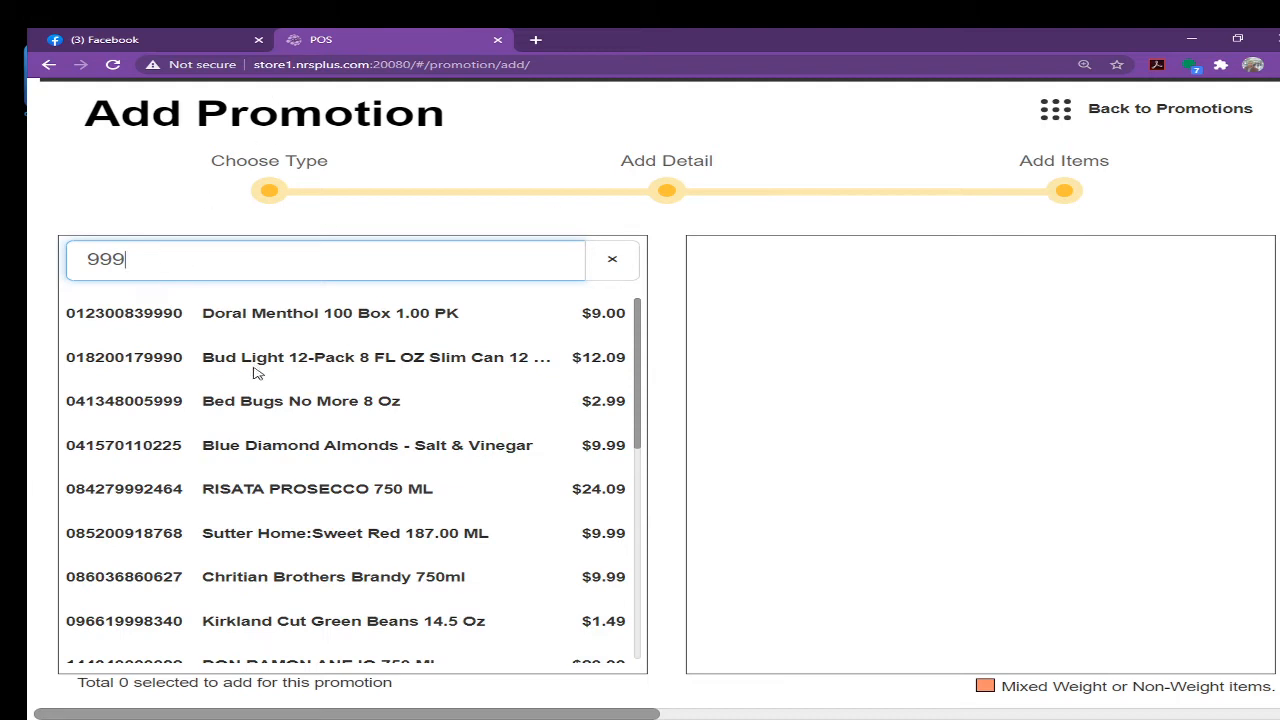
pyautogui.moveTo(132, 318)
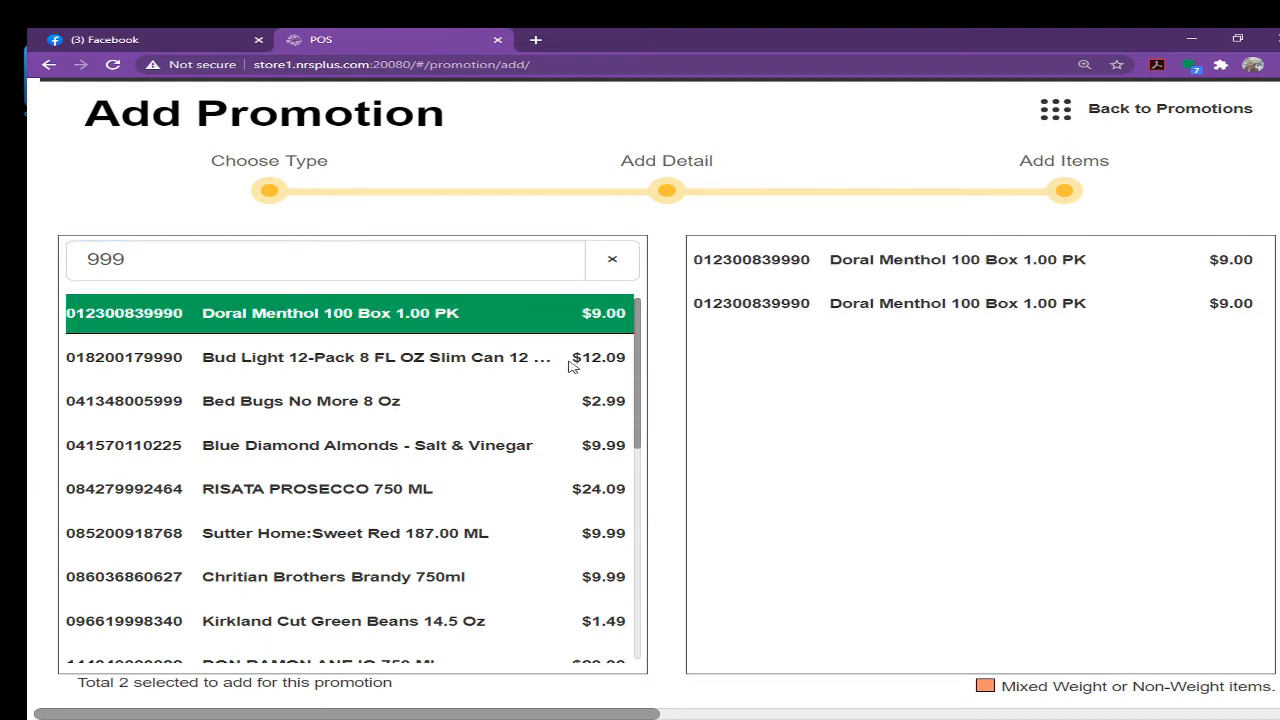
pyautogui.click(956, 304)
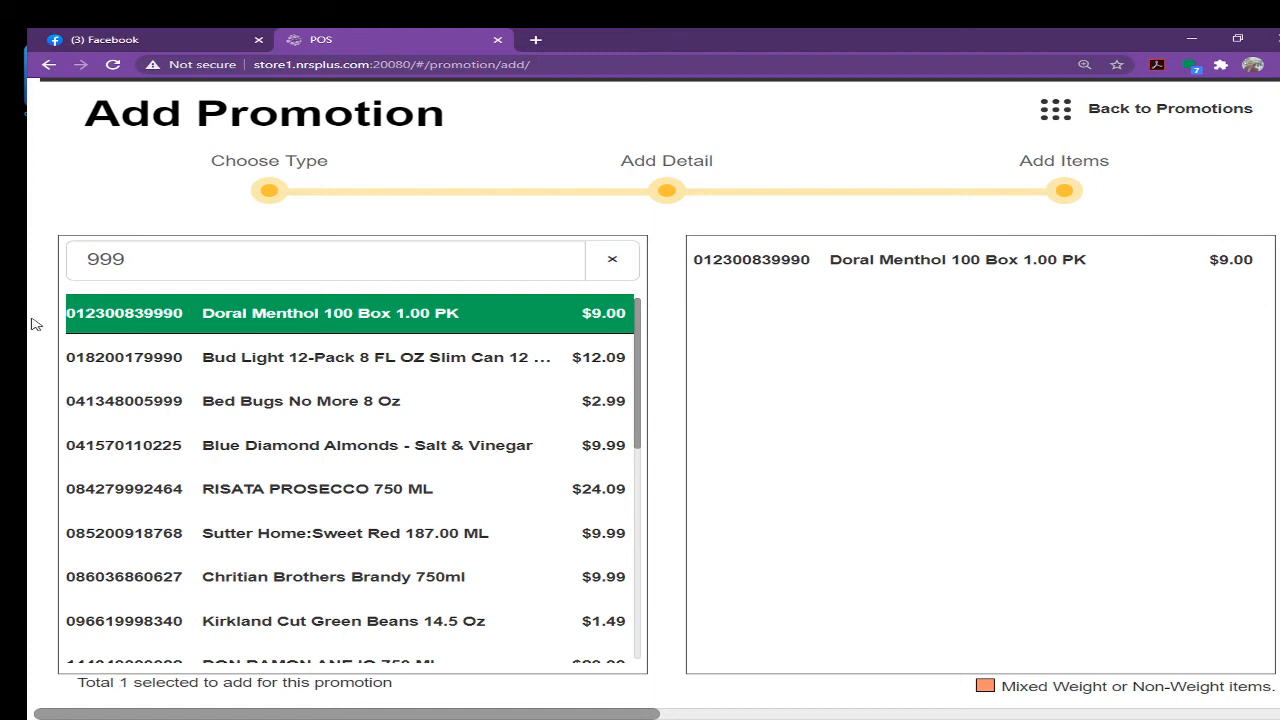
pyautogui.moveTo(224, 364)
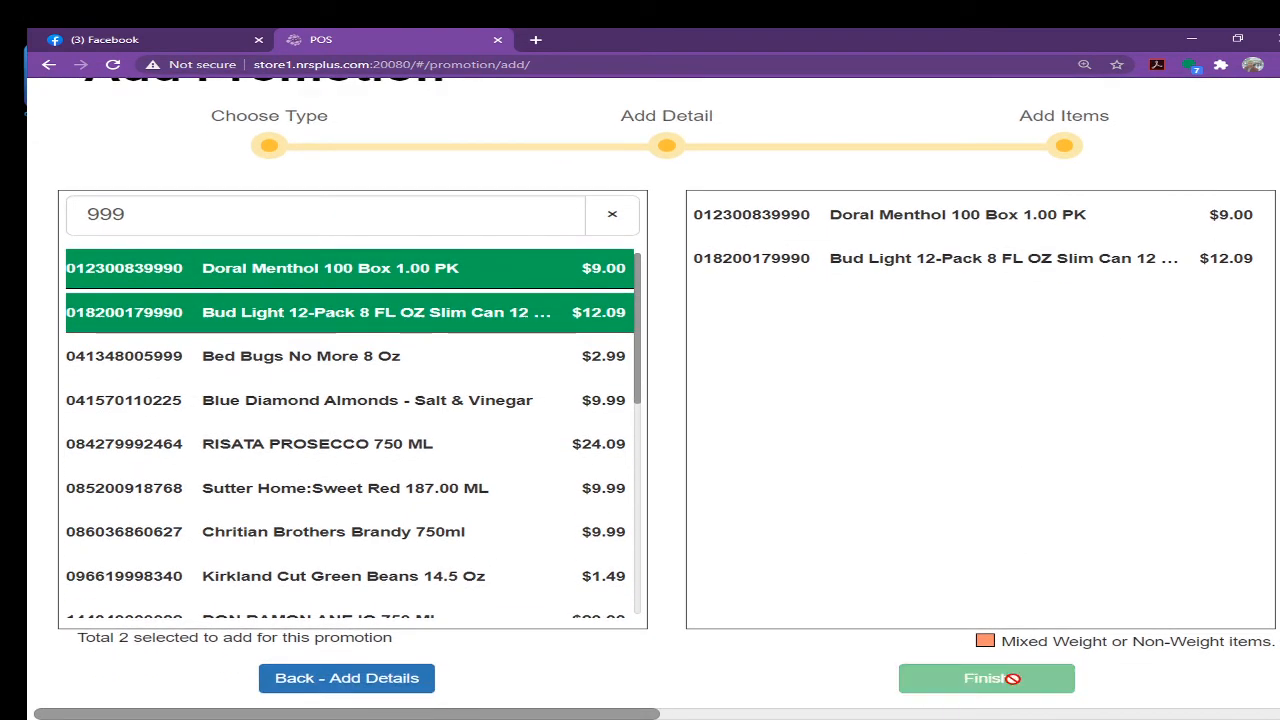
# Finish and save the ABC promotion with its two items
pyautogui.click(984, 678)
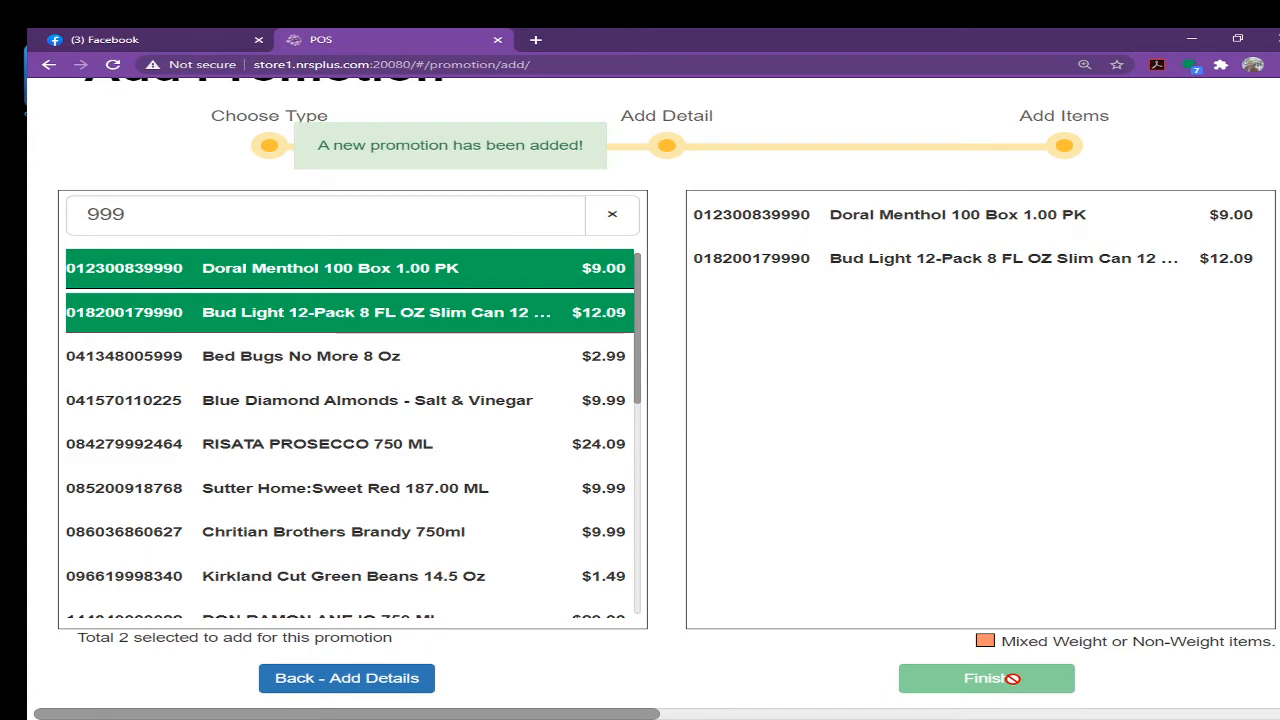
pyautogui.click(984, 678)
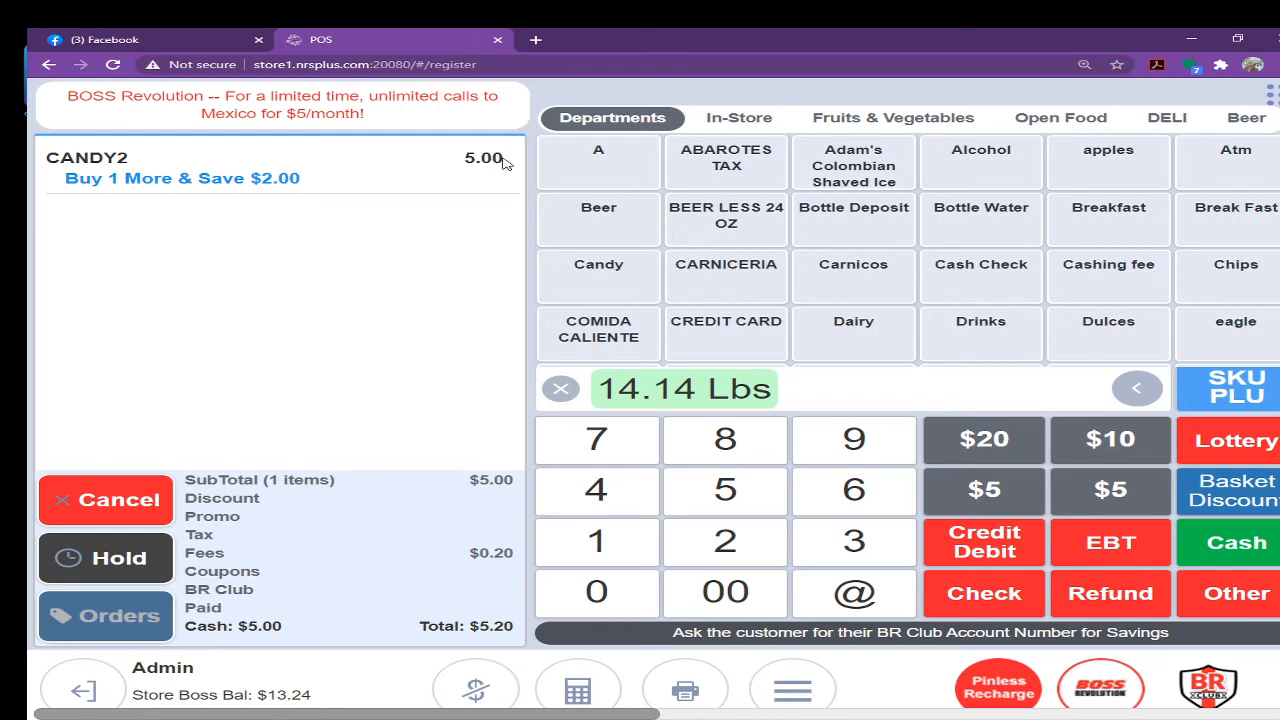
# Ring up a second CANDY2 so the Buy 2 for $8.00 discount of -2.00 applies
pyautogui.click(560, 388)
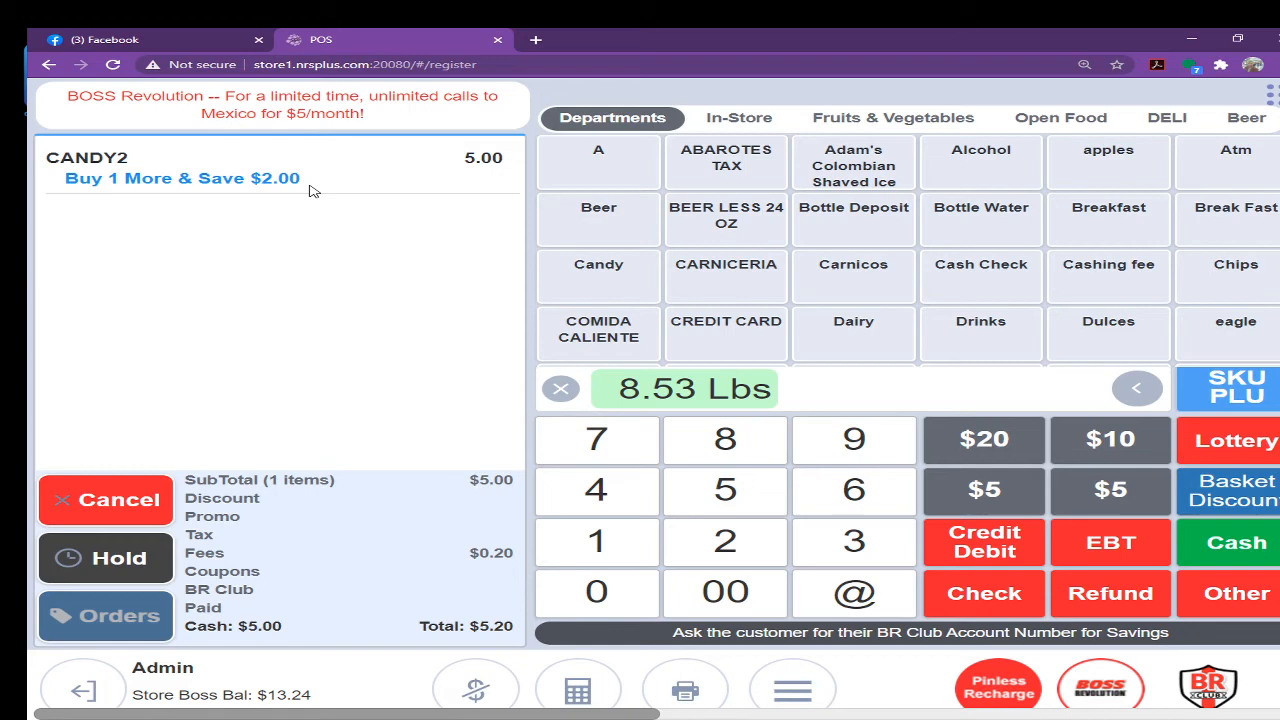
pyautogui.click(560, 388)
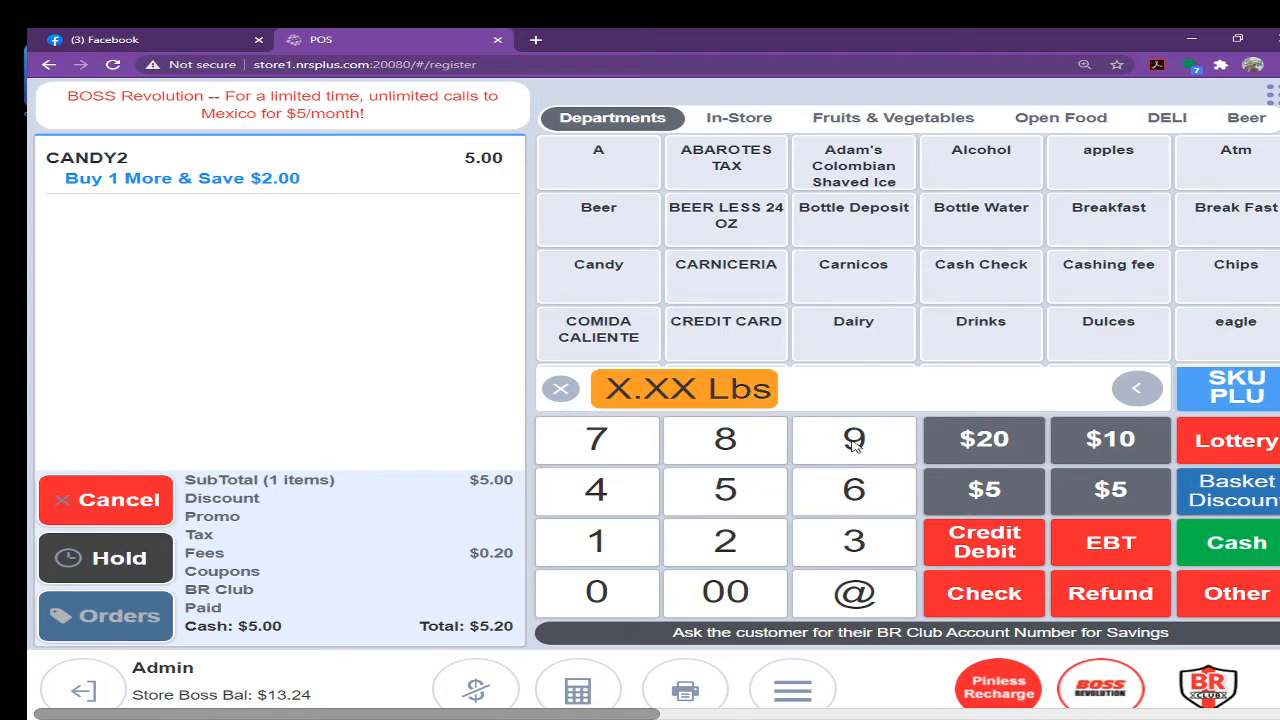
pyautogui.click(724, 440)
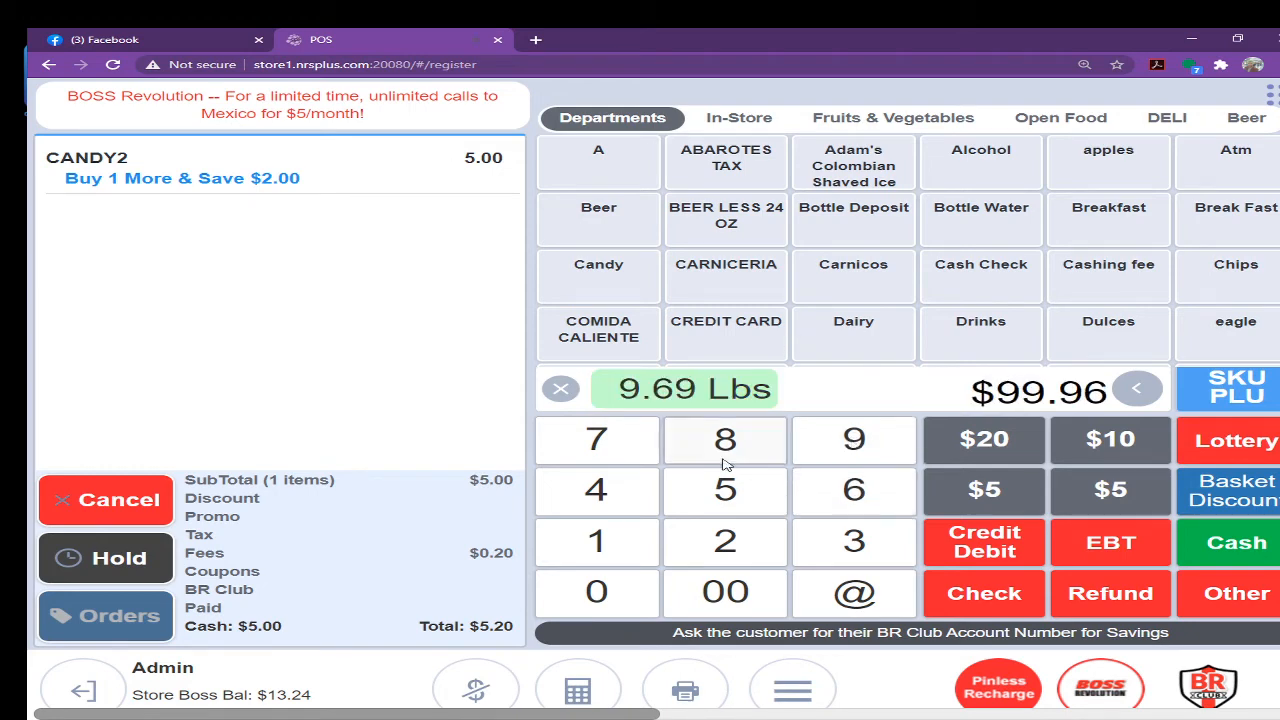
pyautogui.click(724, 440)
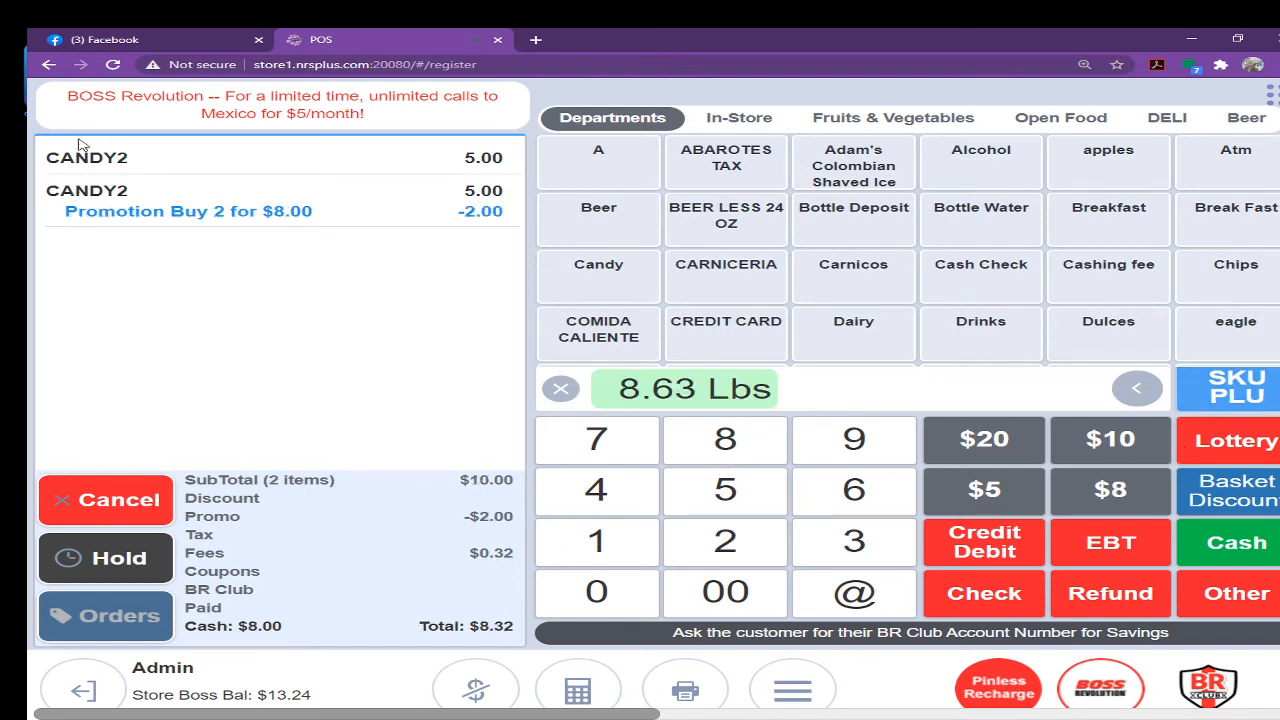
pyautogui.moveTo(388, 168)
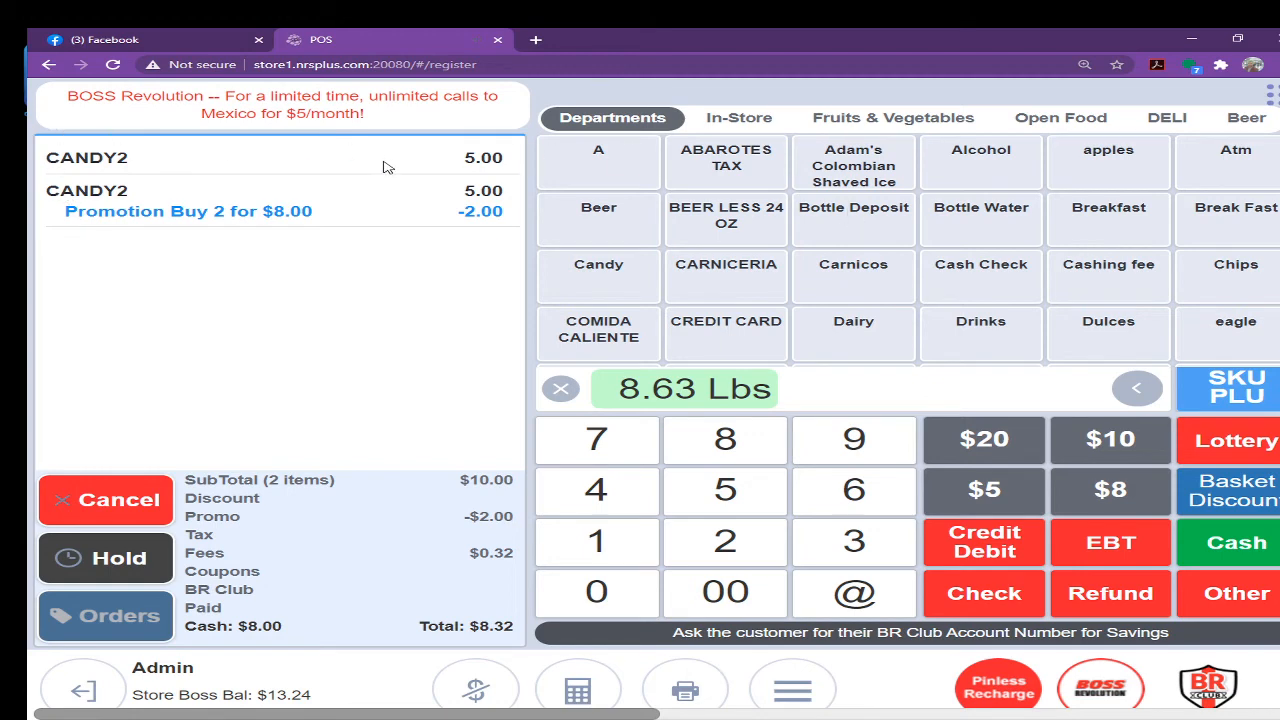
pyautogui.click(560, 388)
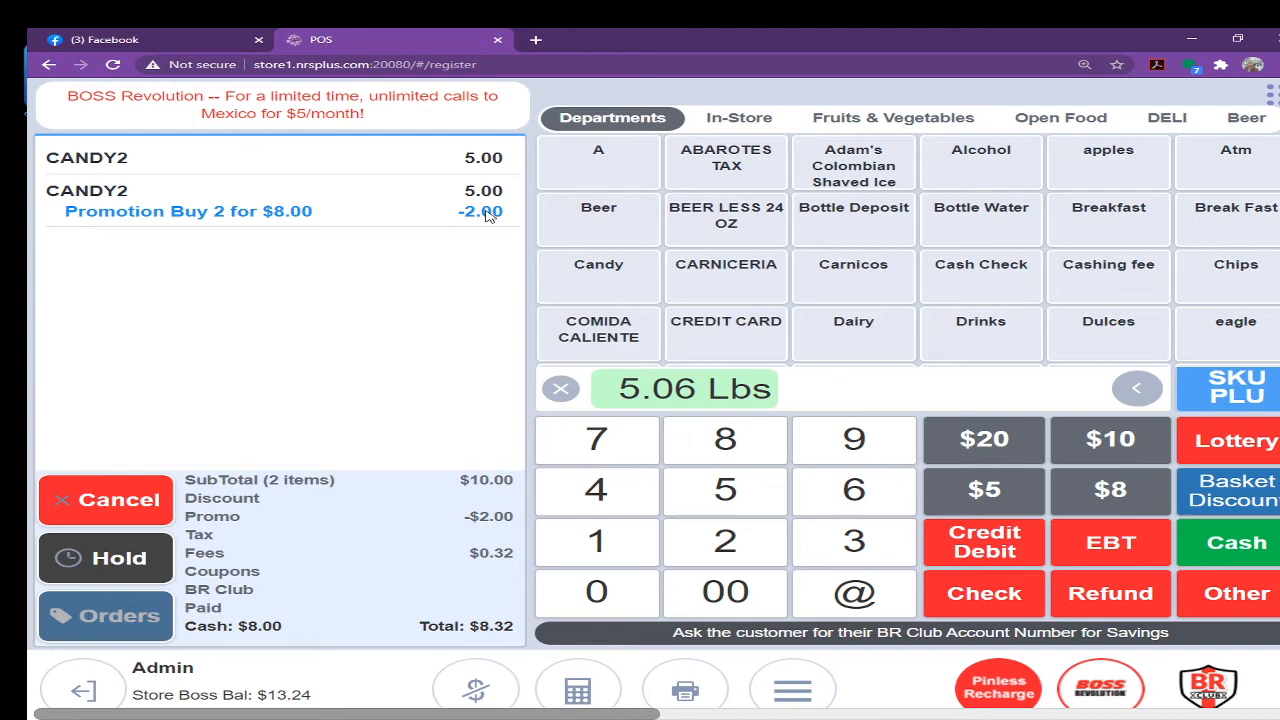
pyautogui.moveTo(312, 520)
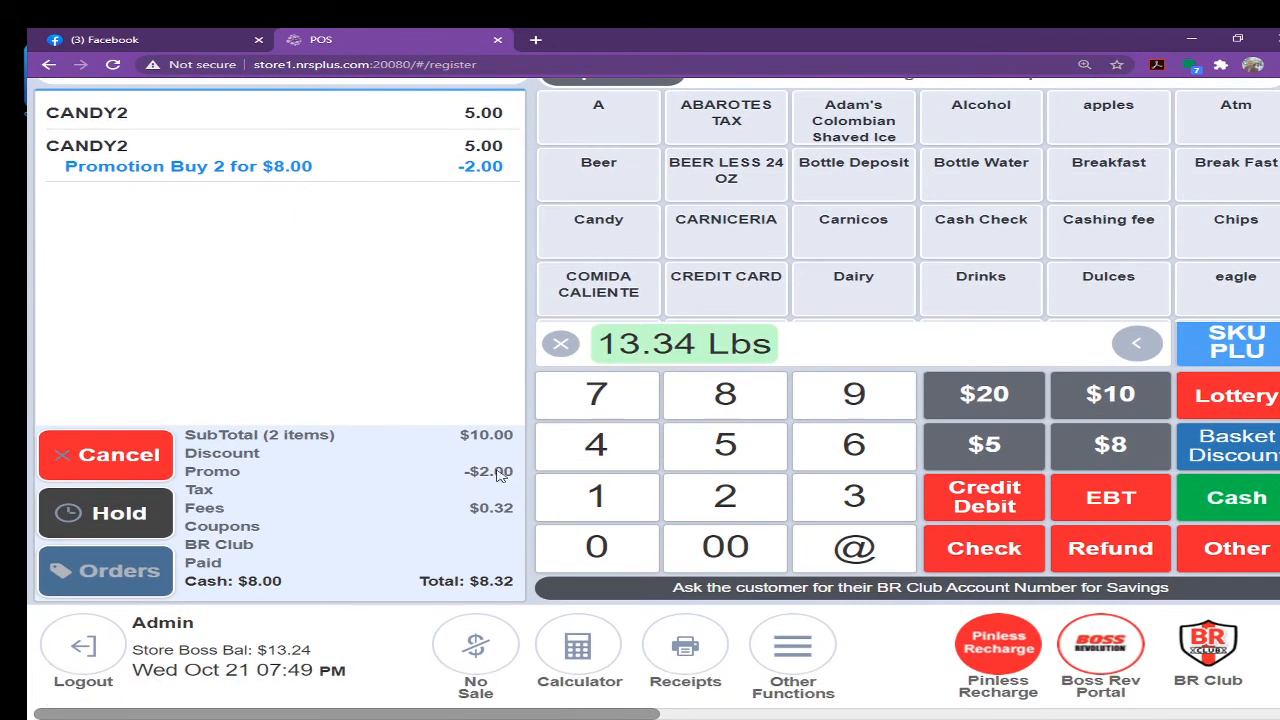
pyautogui.moveTo(224, 450)
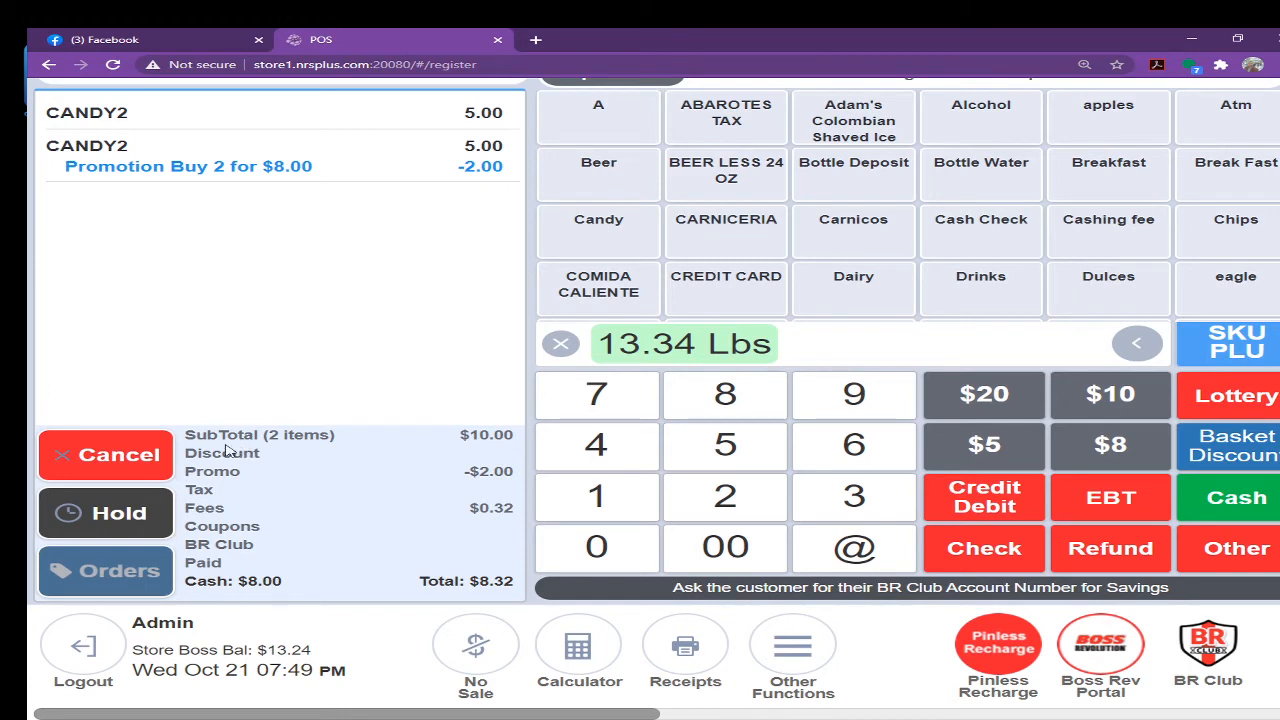
pyautogui.click(560, 344)
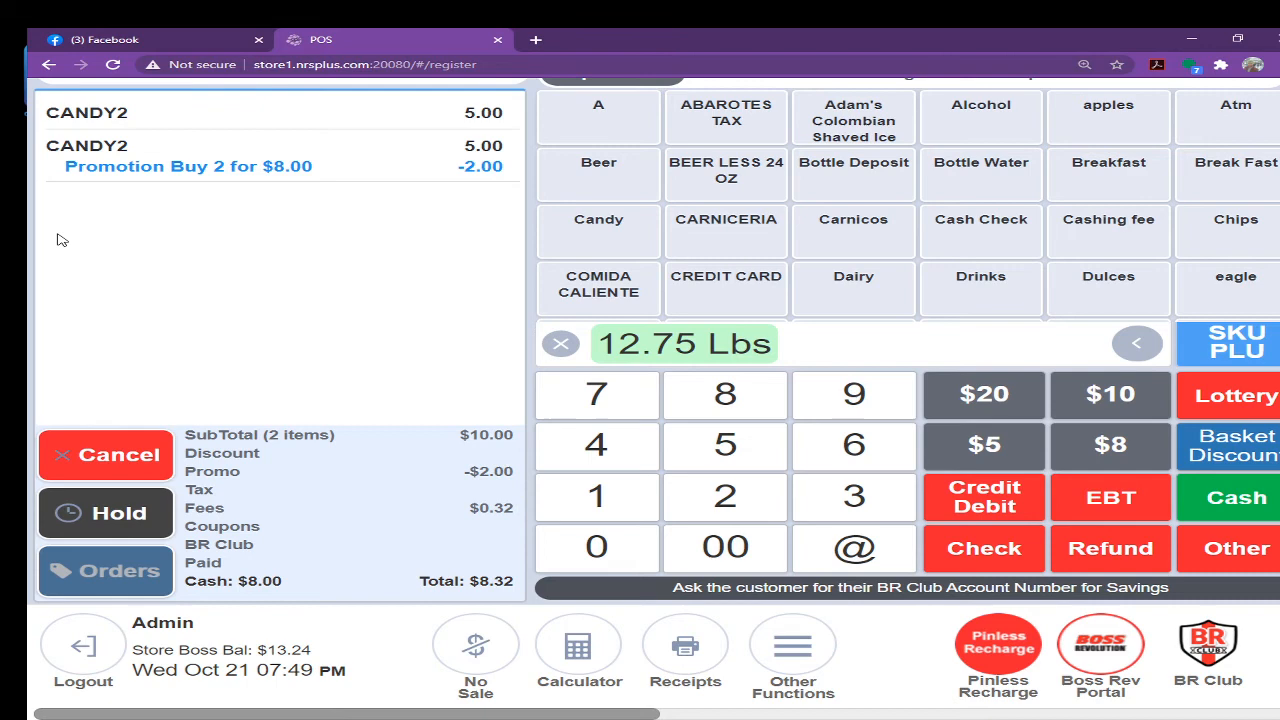
pyautogui.moveTo(548, 520)
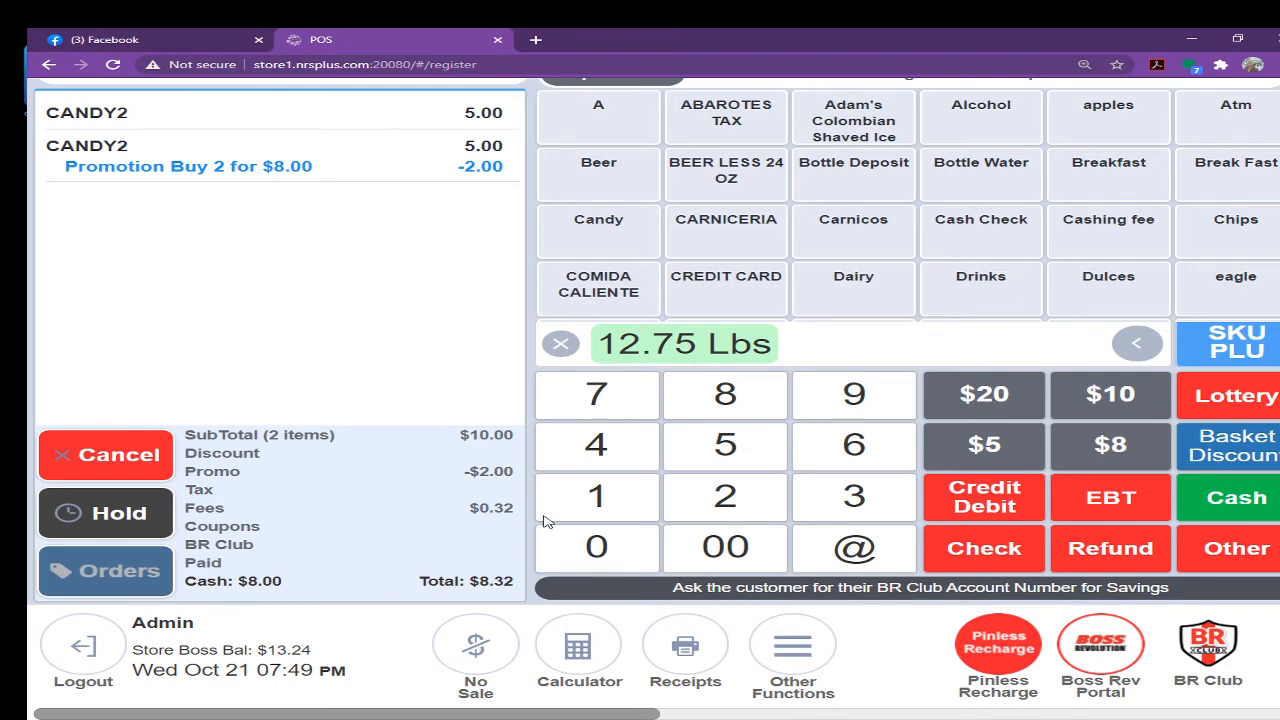
pyautogui.click(560, 344)
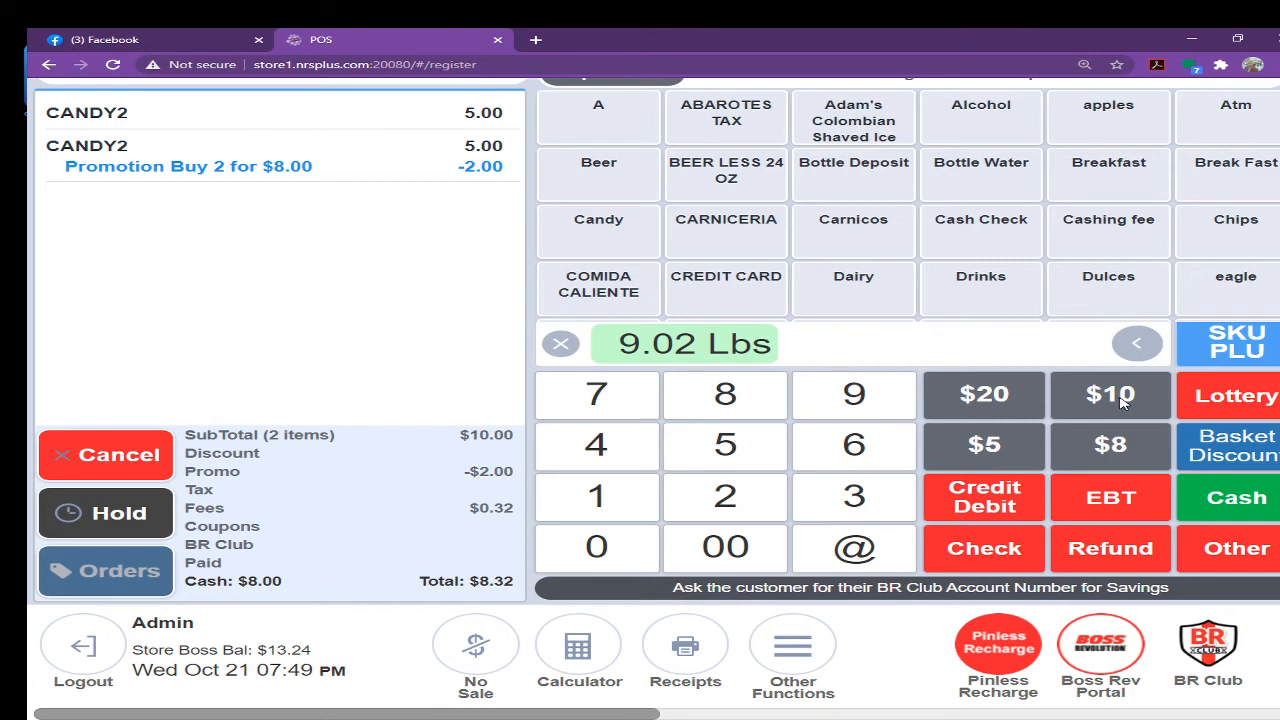
# Pay the sale with $10 cash and acknowledge the $2.00 change due
pyautogui.click(1108, 394)
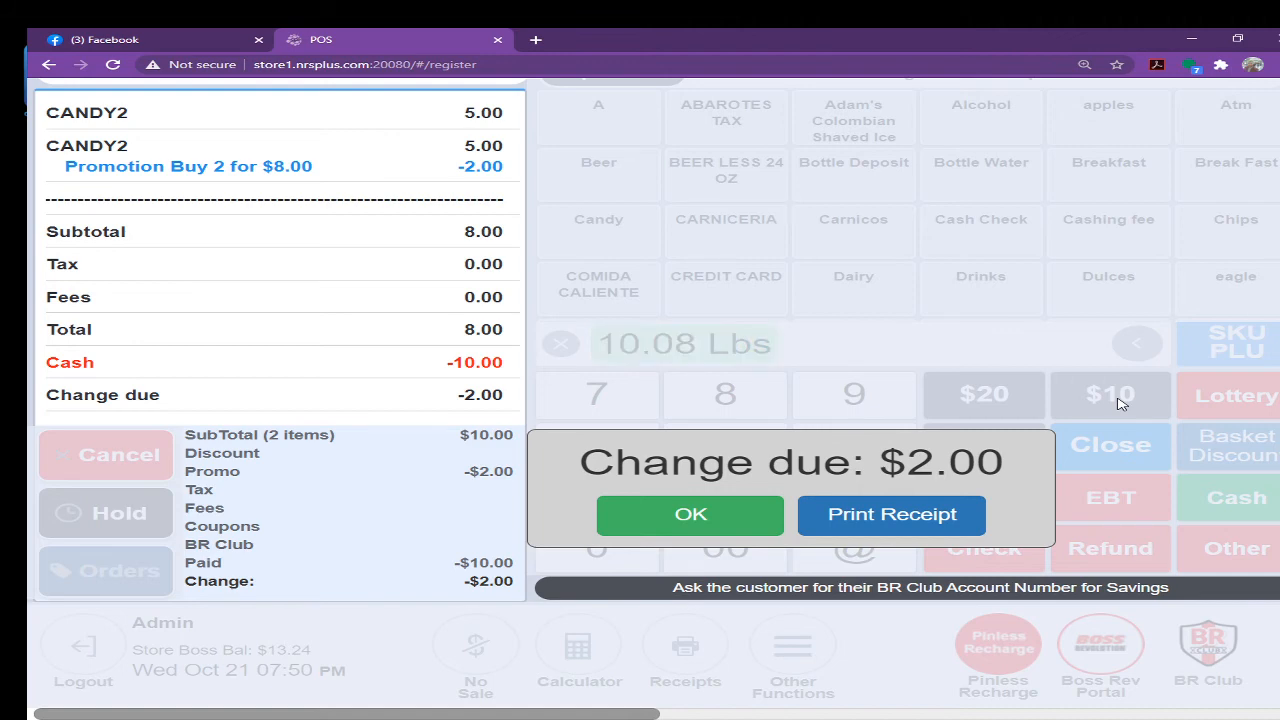
pyautogui.click(690, 514)
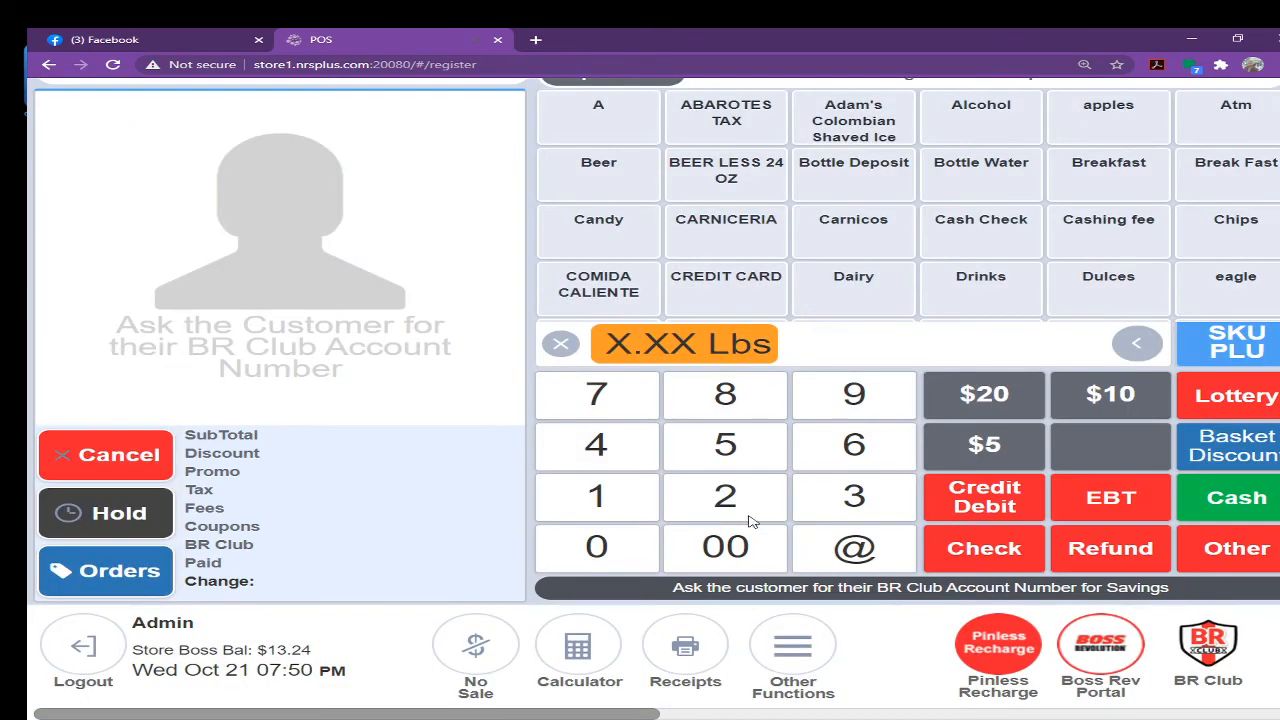